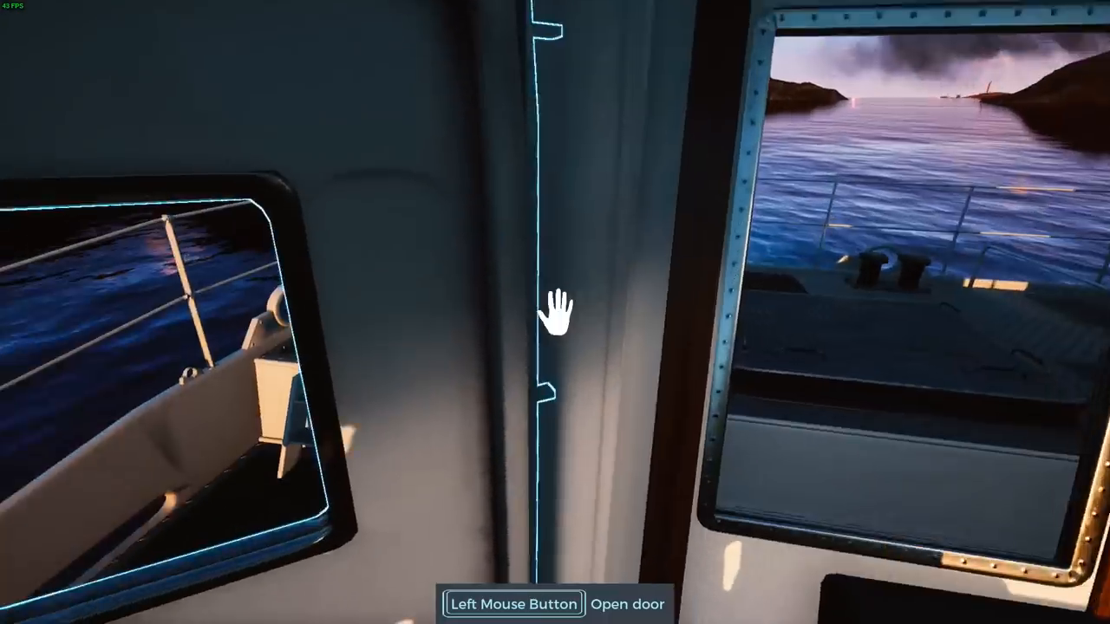
Step: Go through the wheelhouse door and take the helm at the navigation console
{"action": "left_click", "coordinate": [555, 312]}
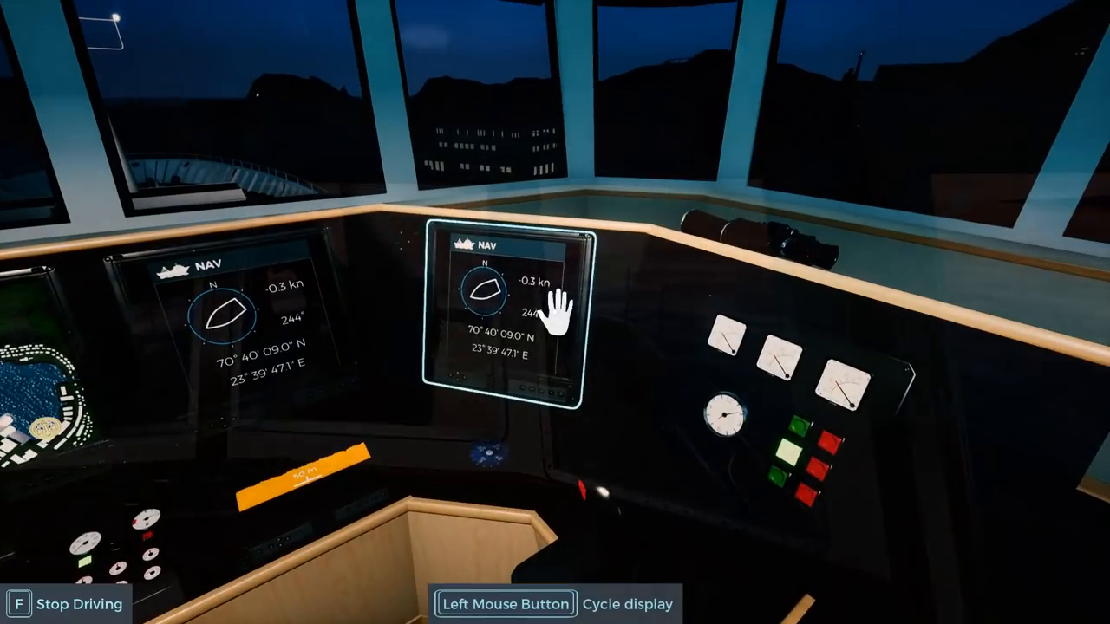
Step: Switch the navigation screen to another display before leaving the wheelhouse
{"action": "left_click", "coordinate": [510, 312]}
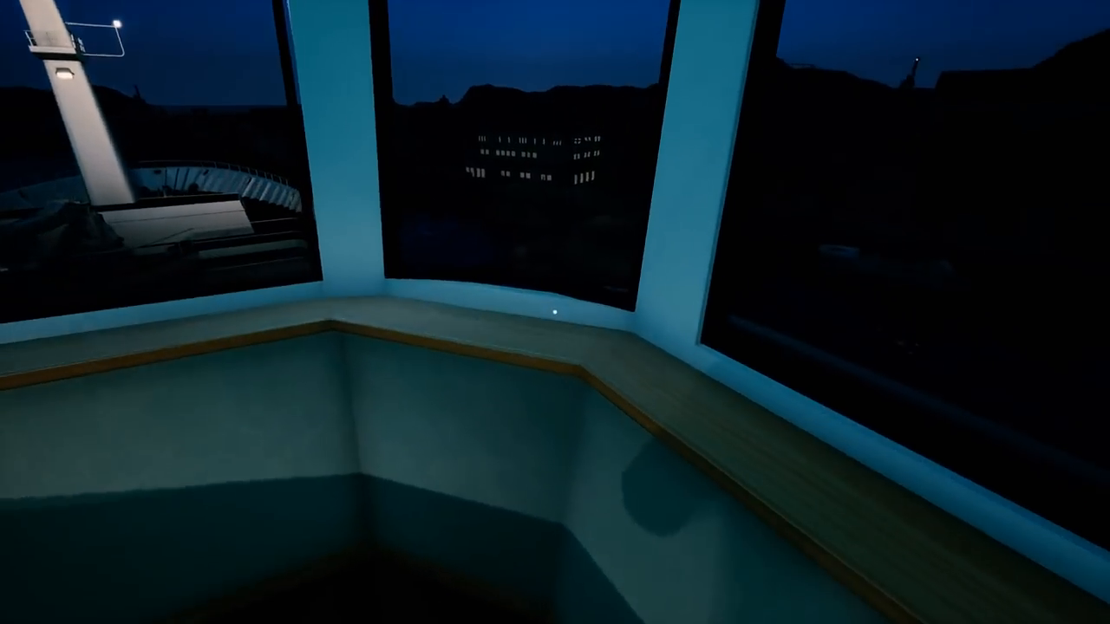
{"action": "mouse_move", "coordinate": [555, 312]}
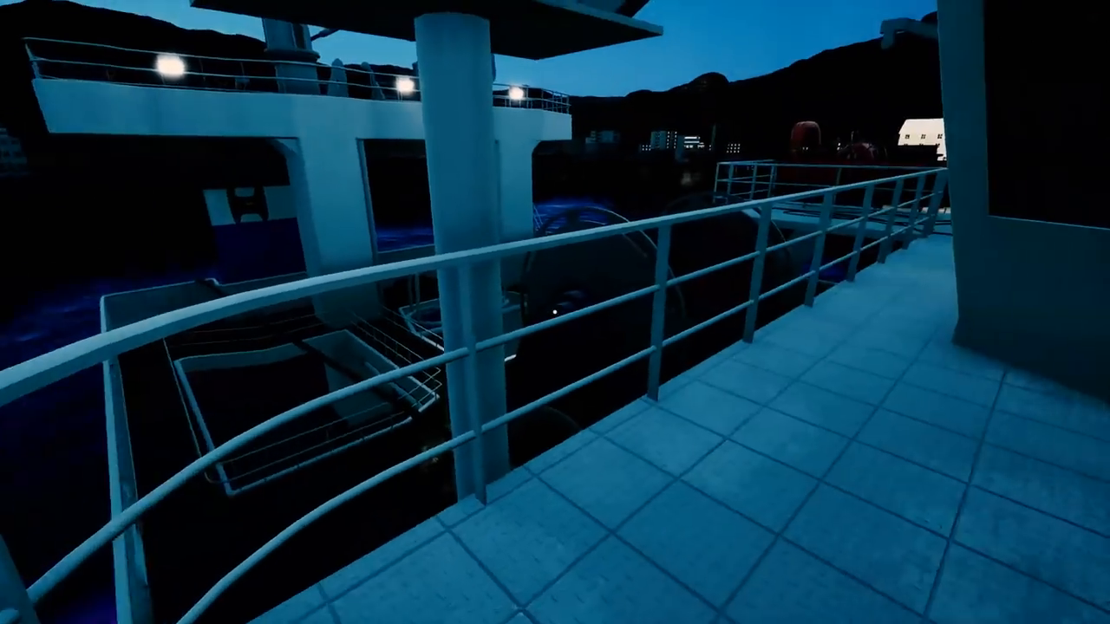
{"action": "mouse_move", "coordinate": [555, 312]}
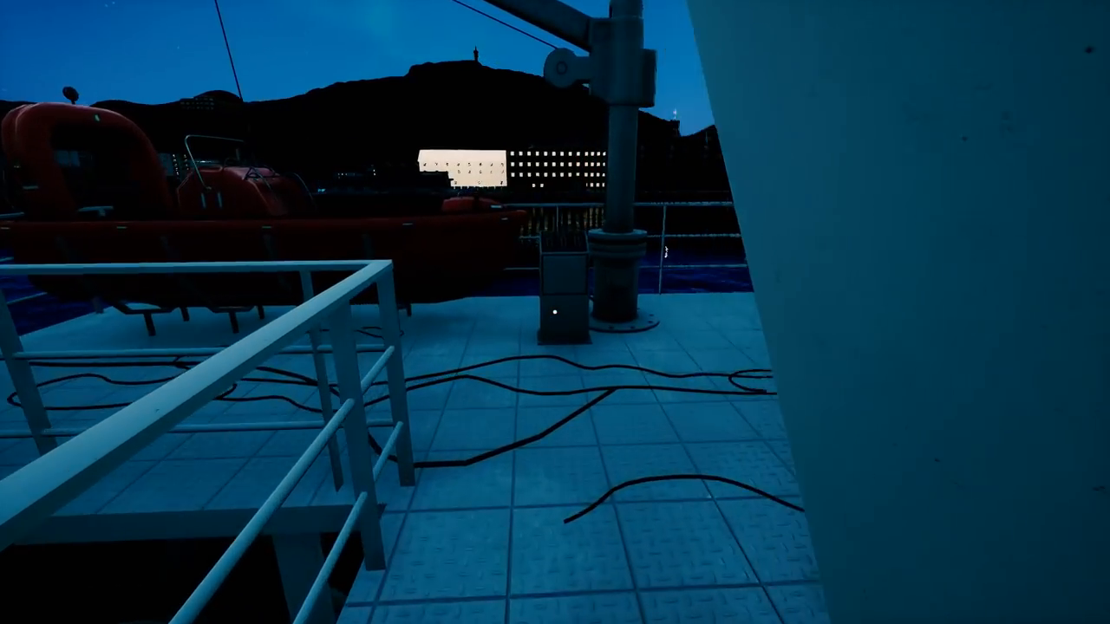
{"action": "mouse_move", "coordinate": [555, 312]}
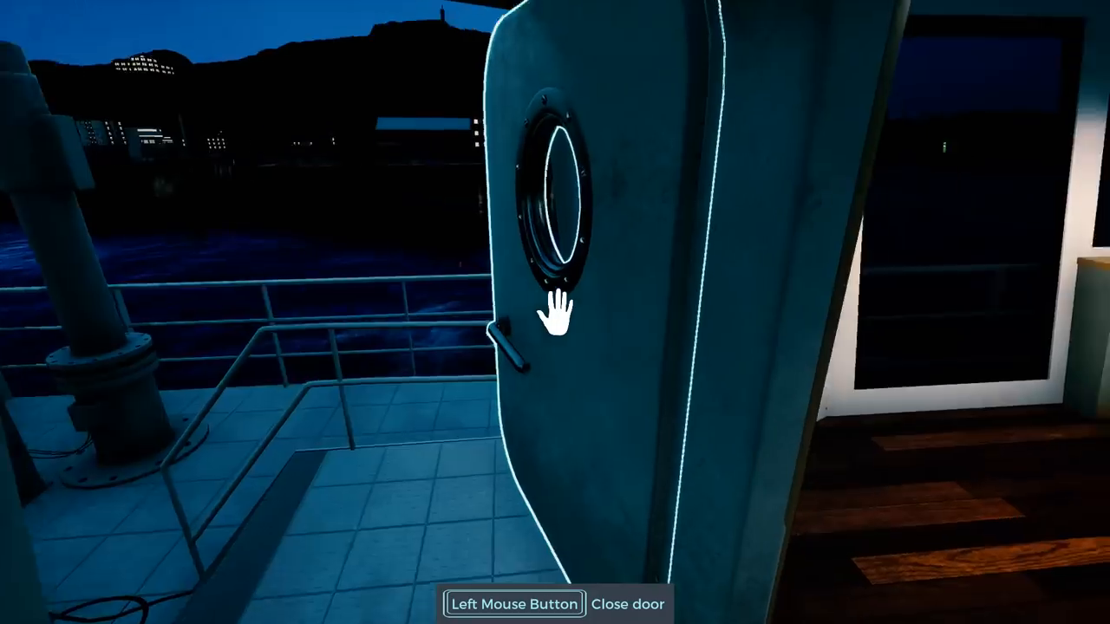
Step: Close the outer door and pass through the corridor doors toward the engine room
{"action": "left_click", "coordinate": [555, 312]}
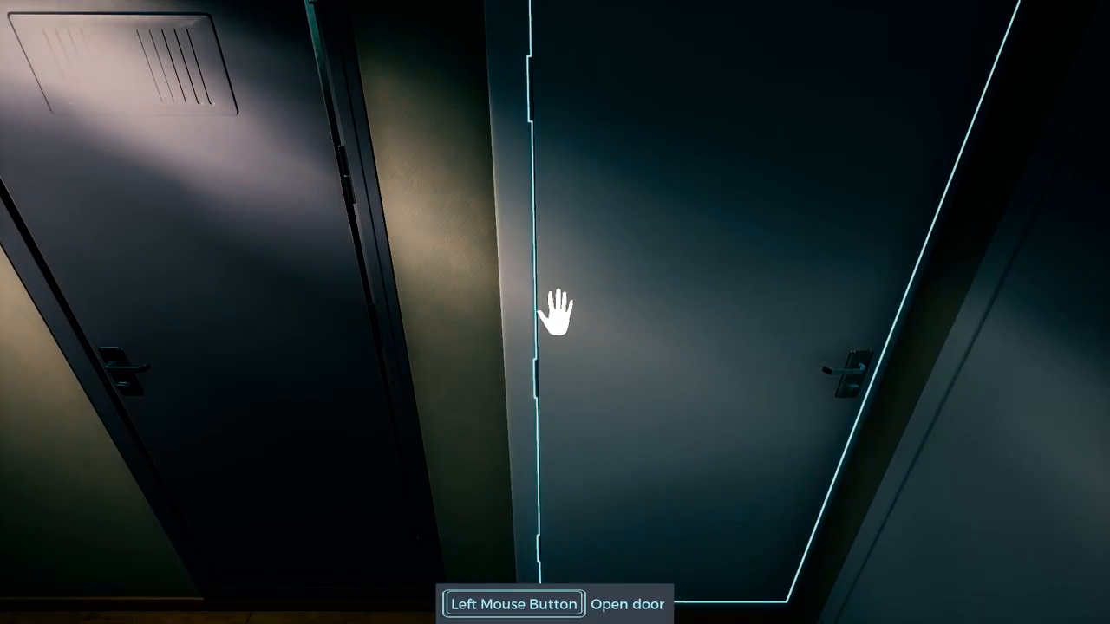
{"action": "left_click", "coordinate": [555, 312]}
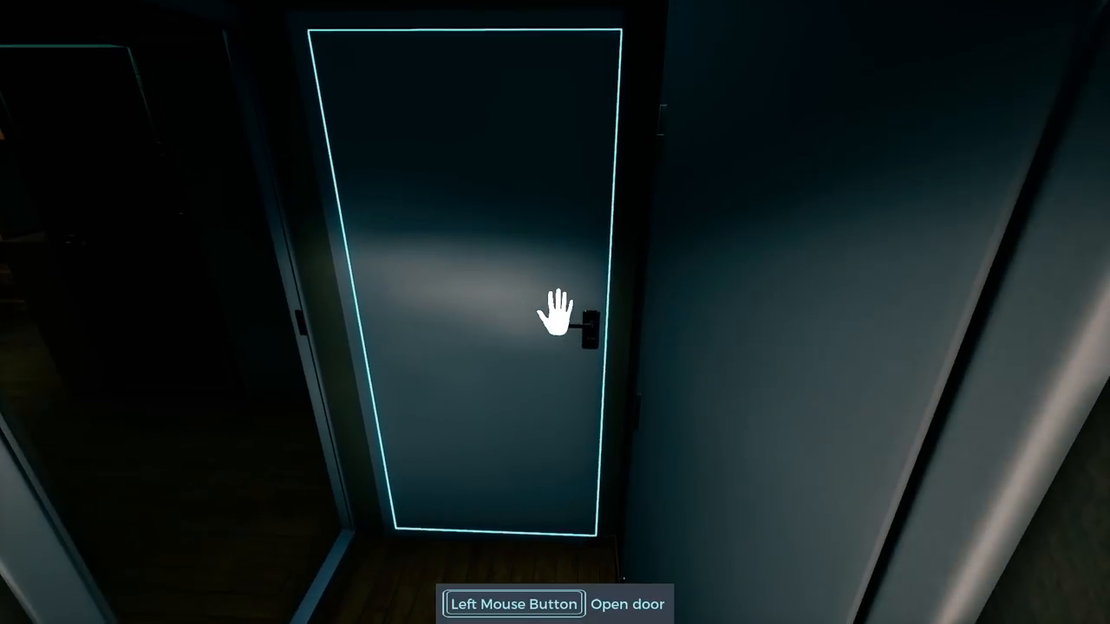
{"action": "left_click", "coordinate": [586, 326]}
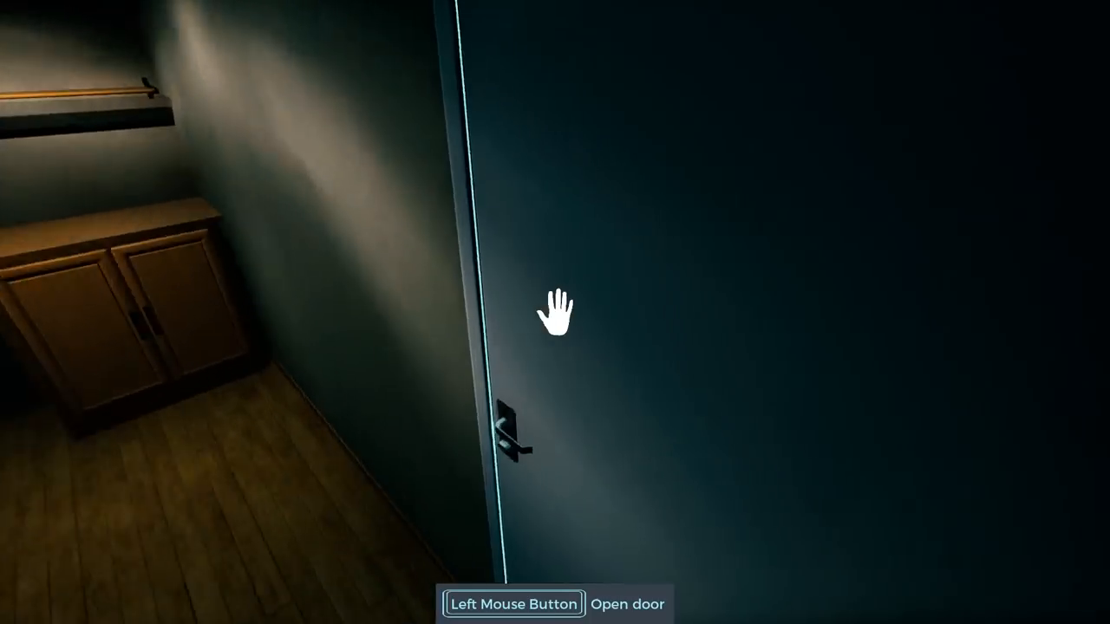
{"action": "left_click", "coordinate": [555, 312]}
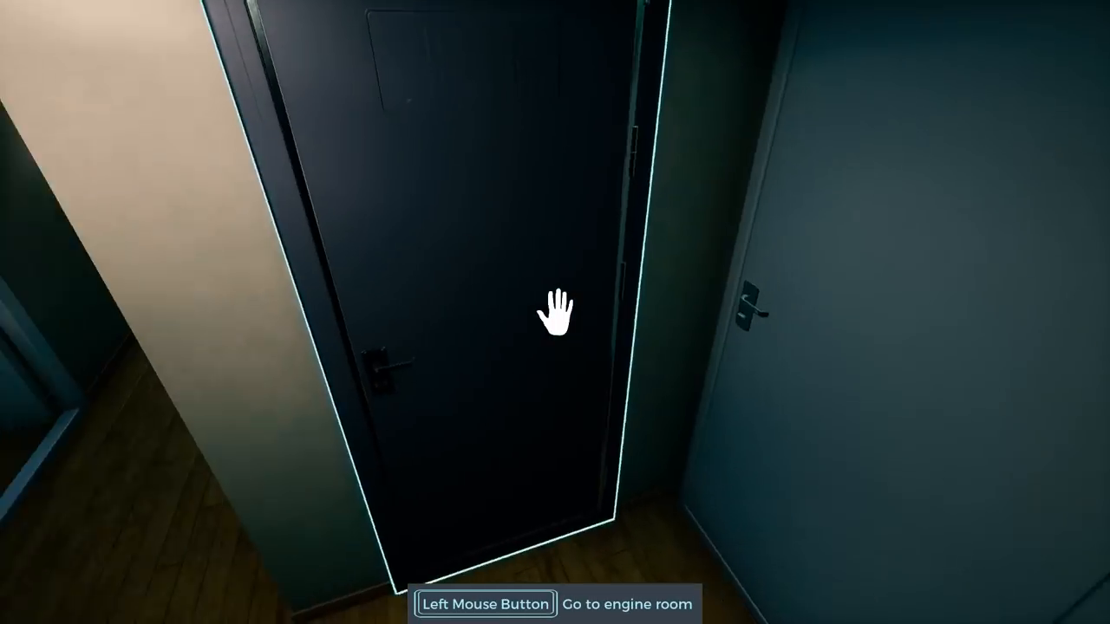
Step: Go down to the engine room via the 'Go to engine room' prompt
{"action": "left_click", "coordinate": [555, 312]}
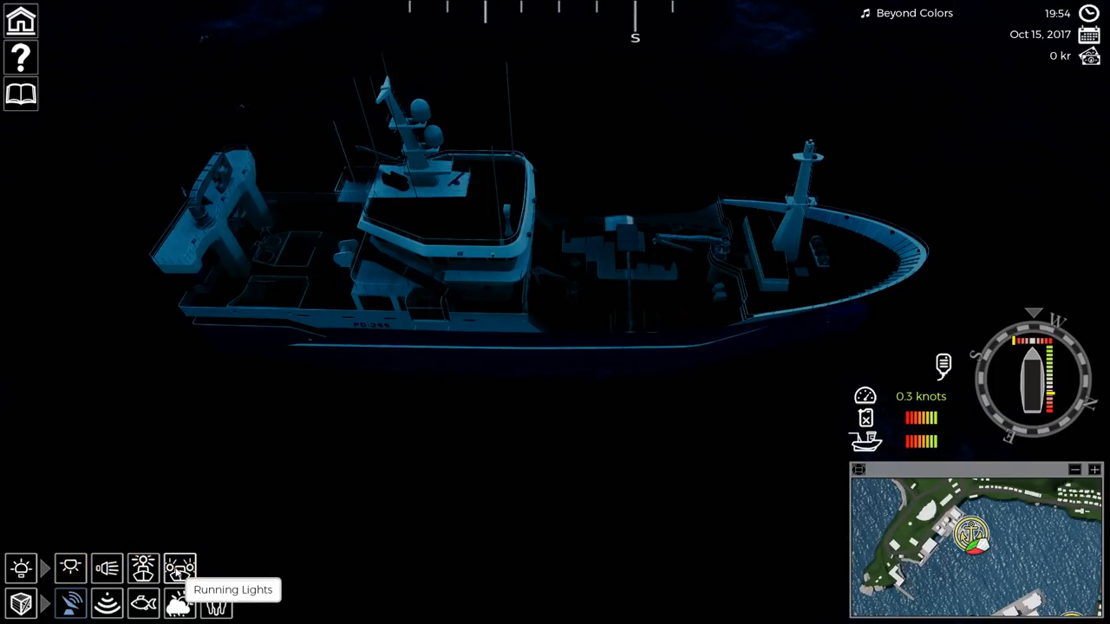
Step: Toggle the Running Lights, Work Lights, Searchlight and Interior Lights from the lights toolbar
{"action": "left_click", "coordinate": [181, 569]}
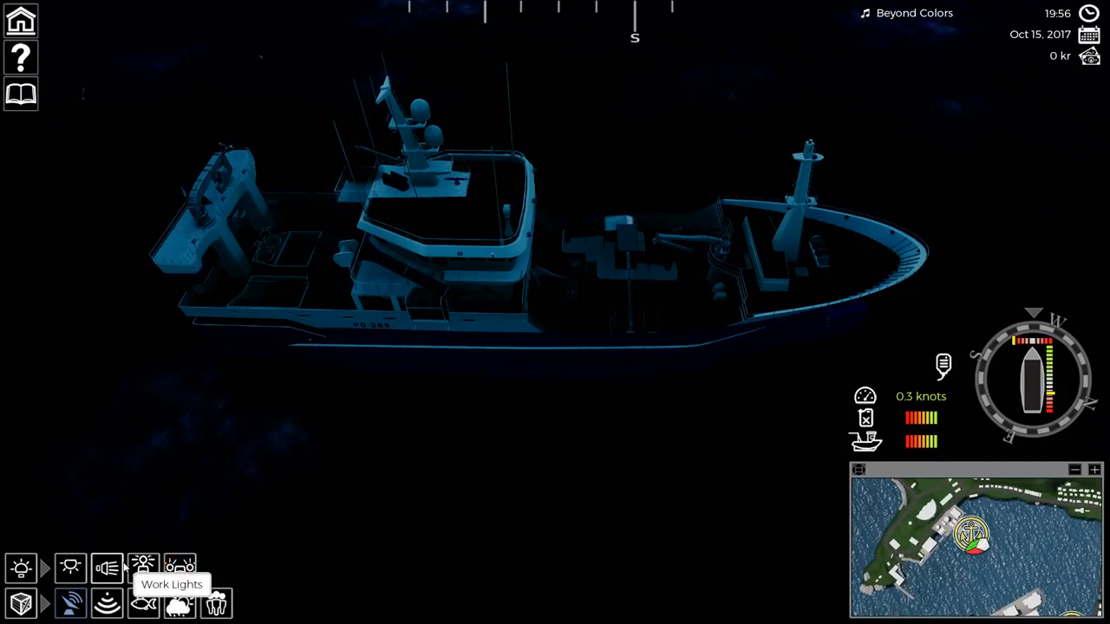
{"action": "left_click", "coordinate": [142, 569]}
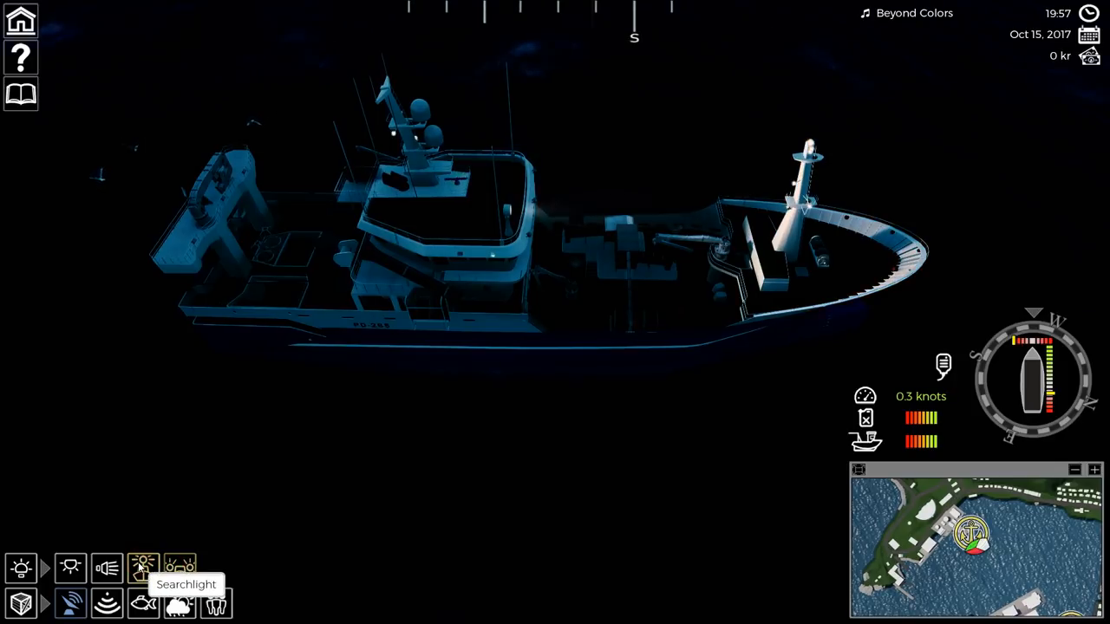
{"action": "left_click", "coordinate": [180, 568]}
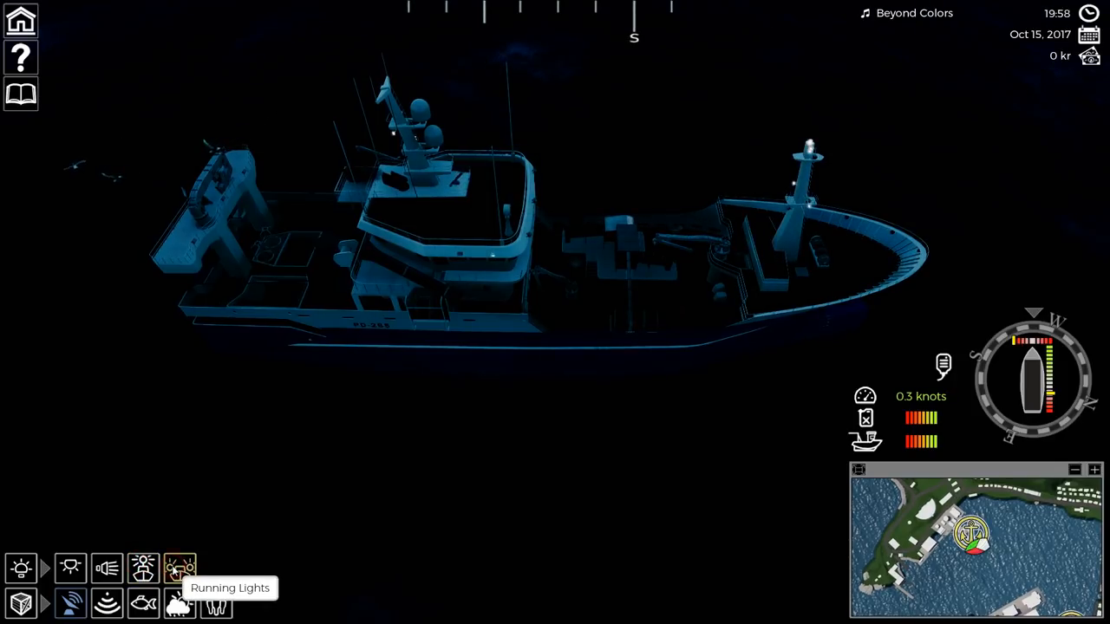
{"action": "left_click", "coordinate": [142, 569]}
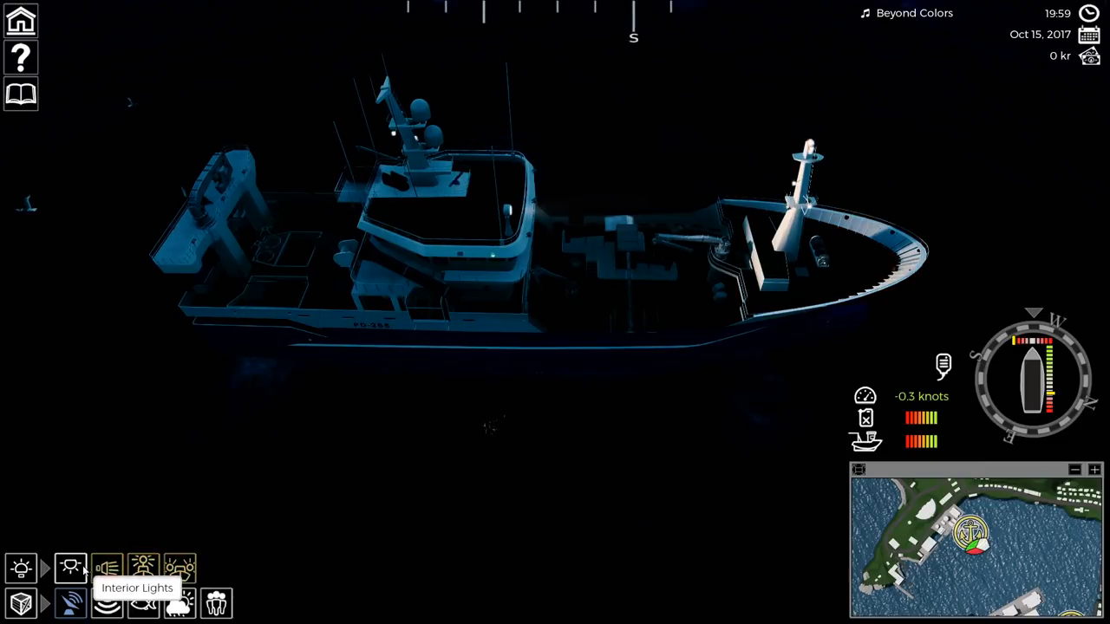
{"action": "left_click", "coordinate": [71, 568]}
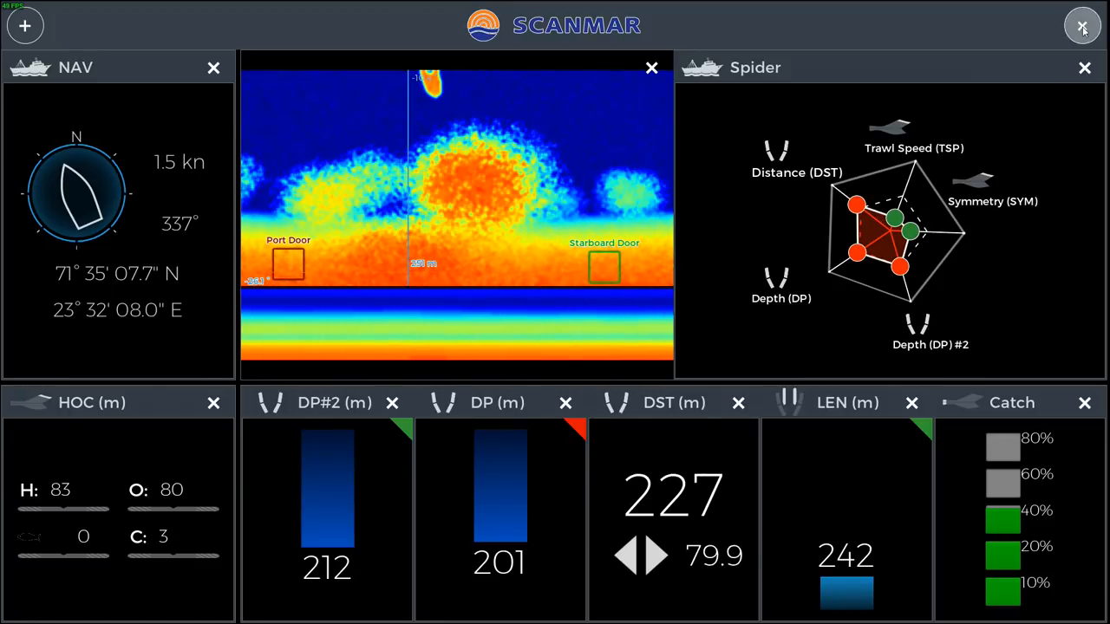
Step: Leave the Scanmar sonar monitoring view and return aboard in first-person
{"action": "left_click", "coordinate": [1082, 26]}
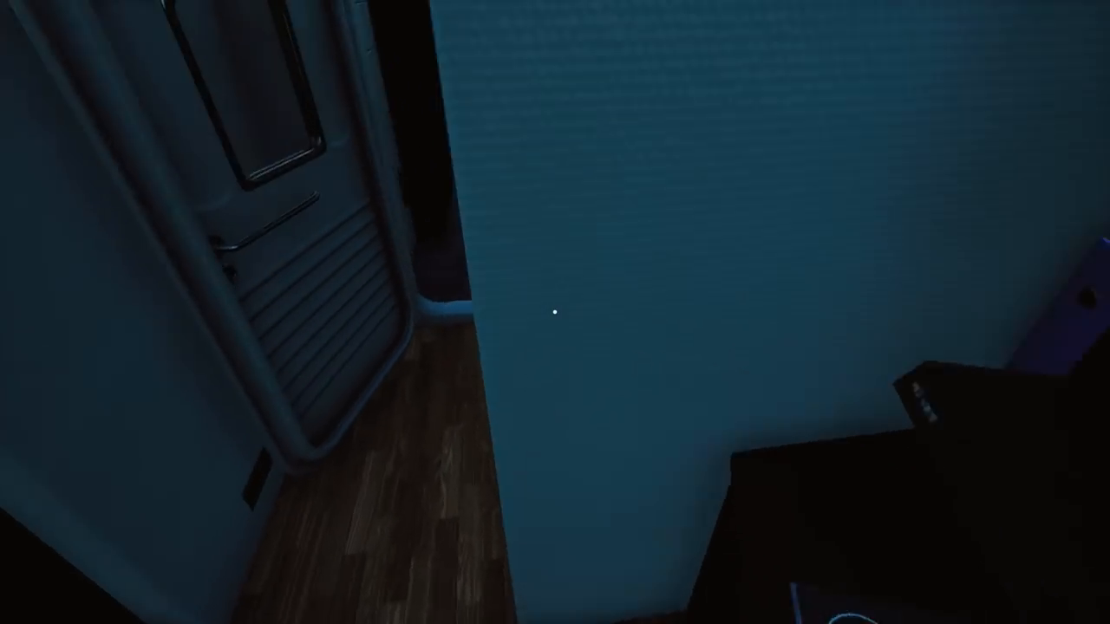
{"action": "mouse_move", "coordinate": [555, 312]}
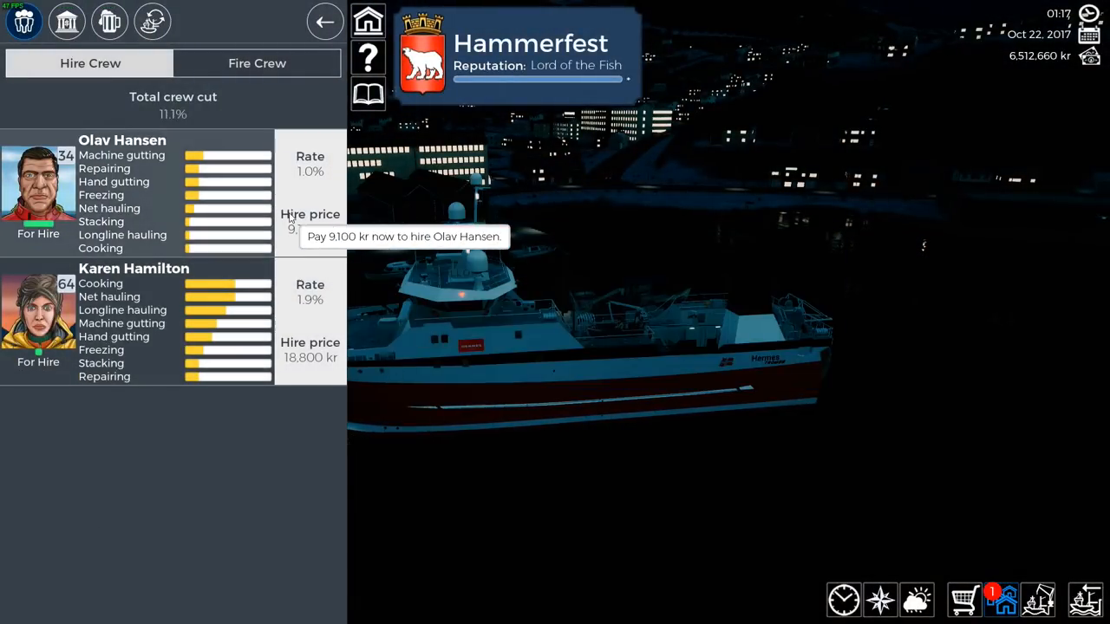
Step: Try hiring another crew member, hit the 7-crew limit, close the list and open boat maintenance
{"action": "left_click", "coordinate": [309, 350]}
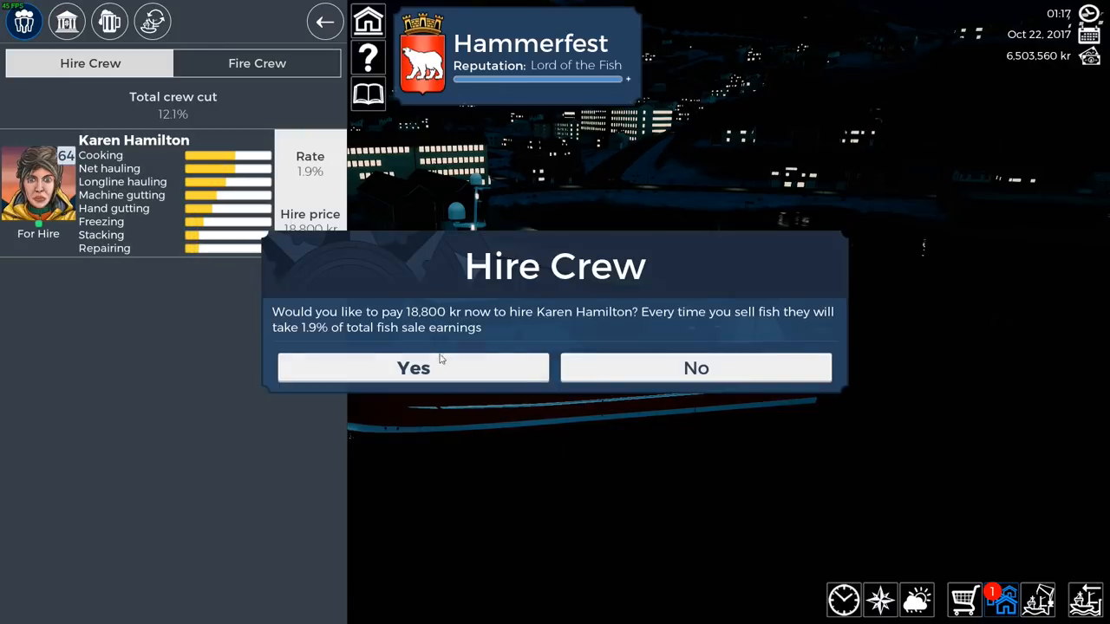
{"action": "left_click", "coordinate": [413, 367]}
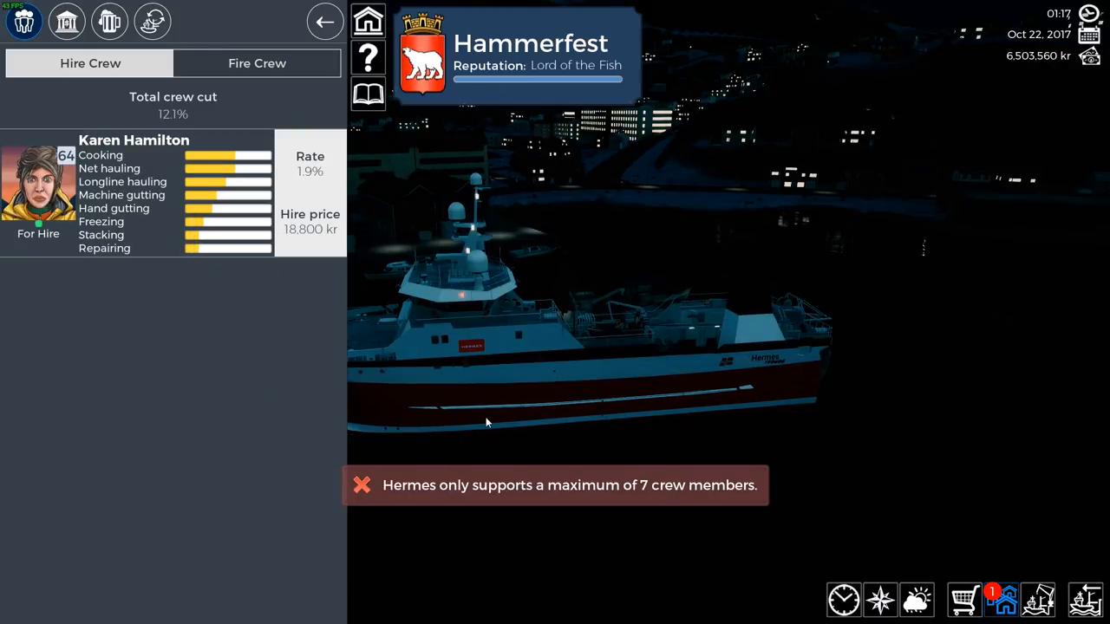
{"action": "left_click", "coordinate": [326, 21]}
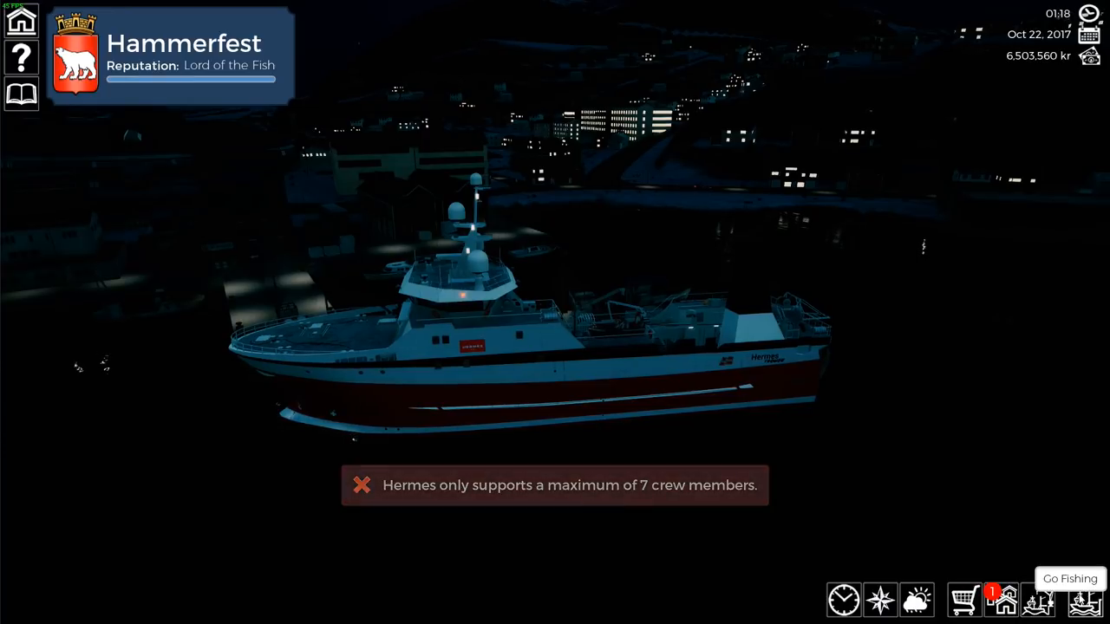
{"action": "left_click", "coordinate": [1068, 580]}
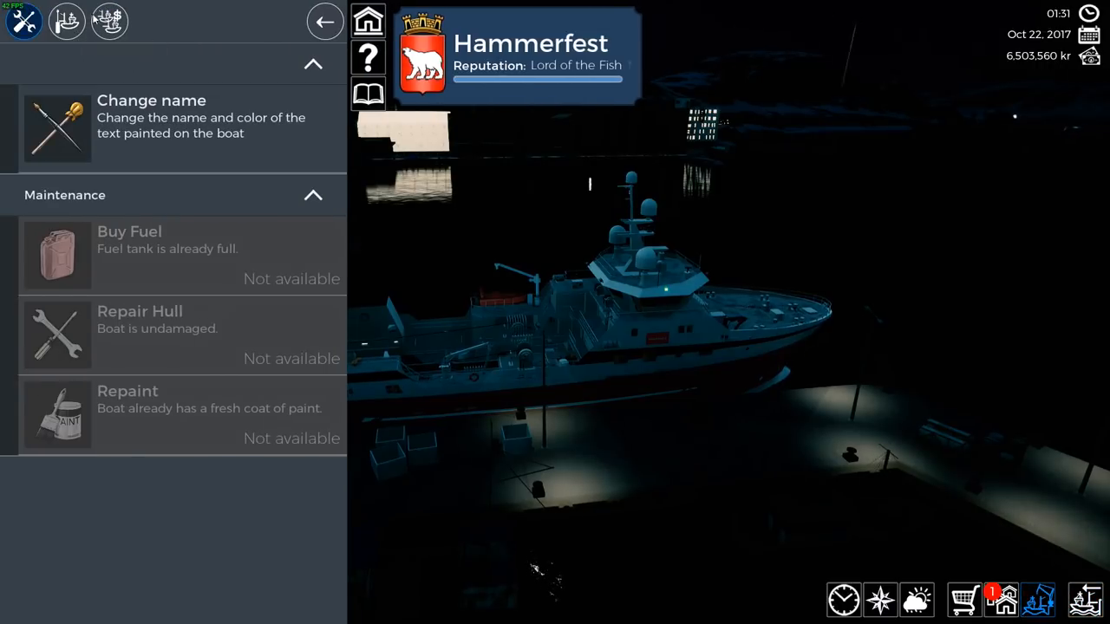
Step: Buy the next radar upgrade and the Gutting Machine x 3 from the Upgrades list
{"action": "left_click", "coordinate": [66, 20]}
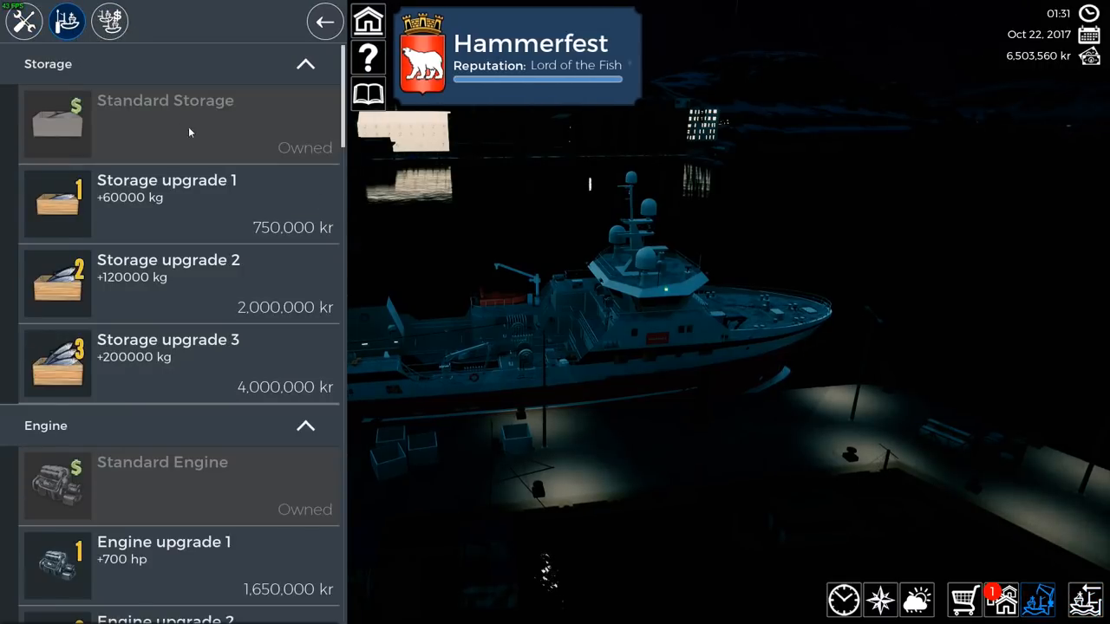
{"action": "scroll", "scroll_direction": "down", "scroll_amount": 3}
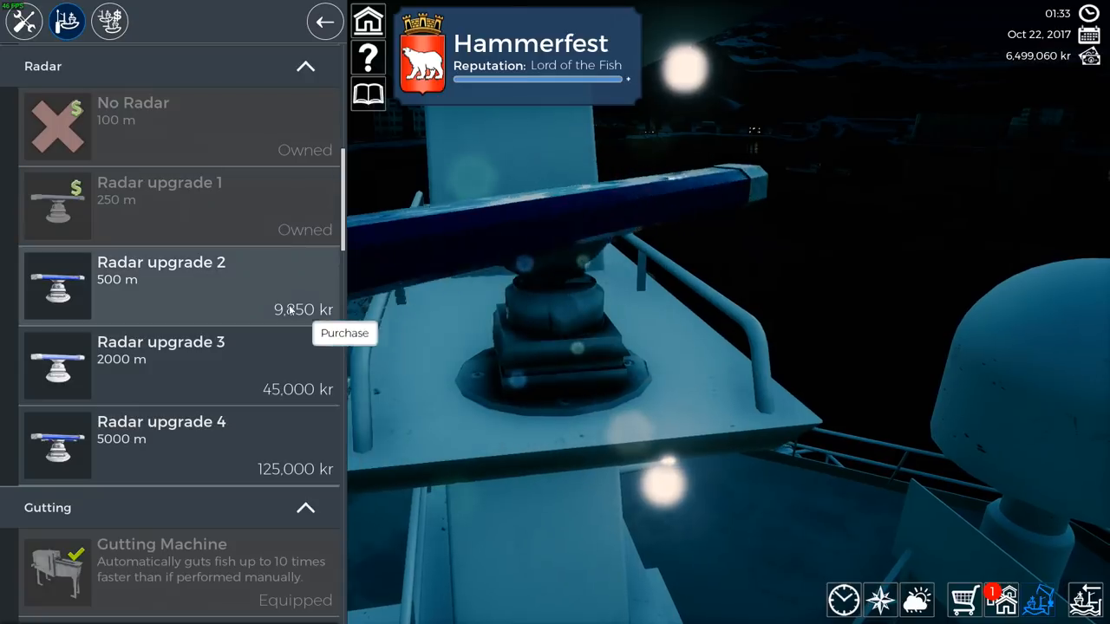
{"action": "left_click", "coordinate": [344, 333]}
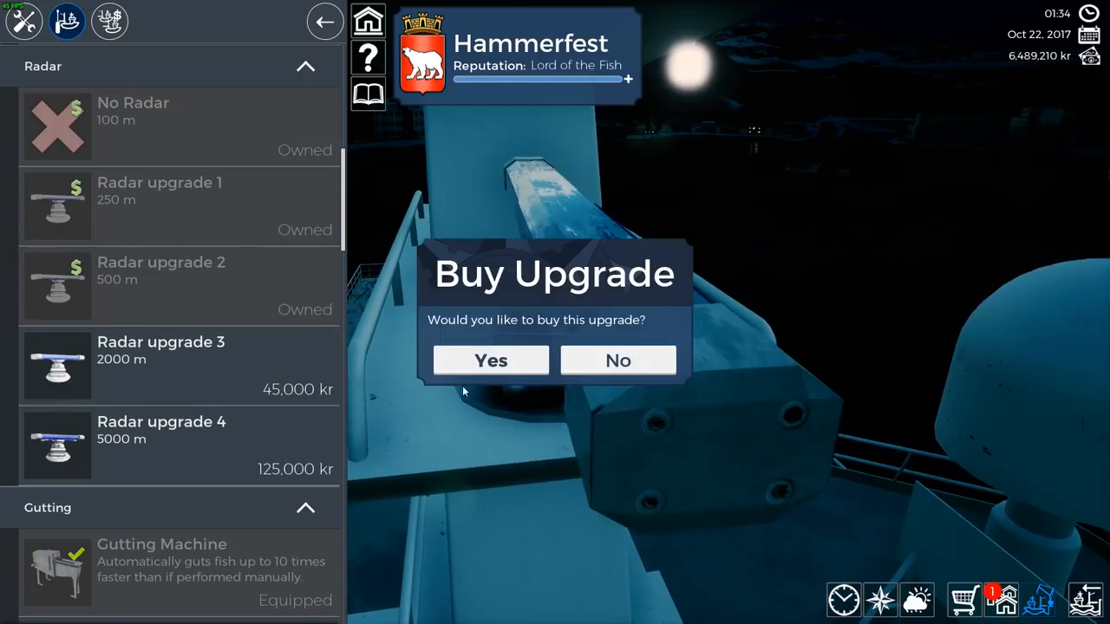
{"action": "left_click", "coordinate": [489, 359]}
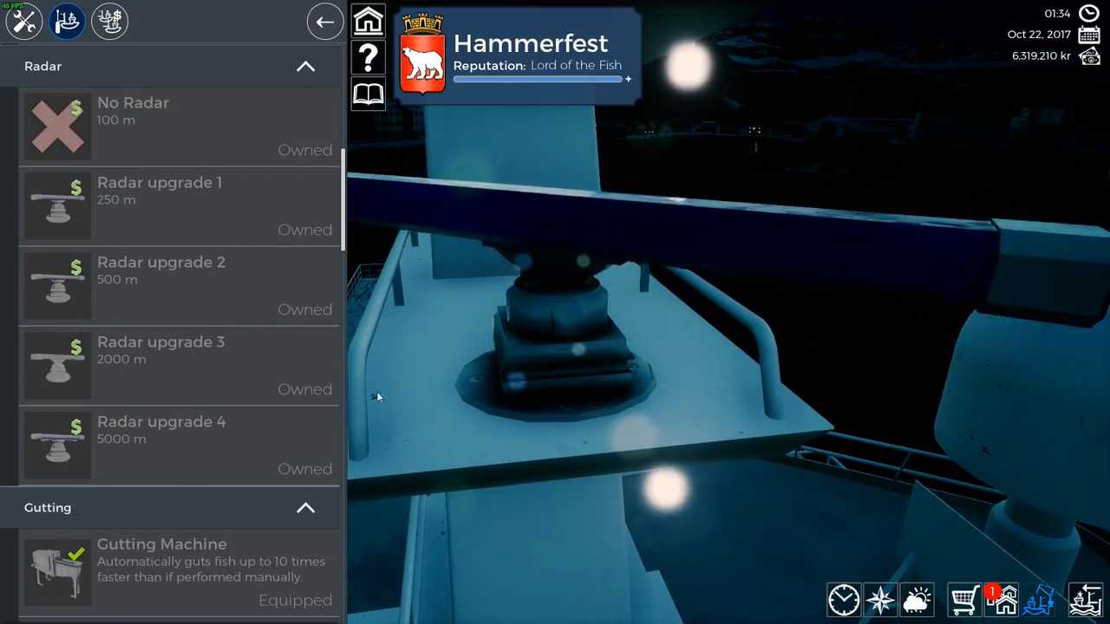
{"action": "scroll", "scroll_direction": "down", "scroll_amount": 3}
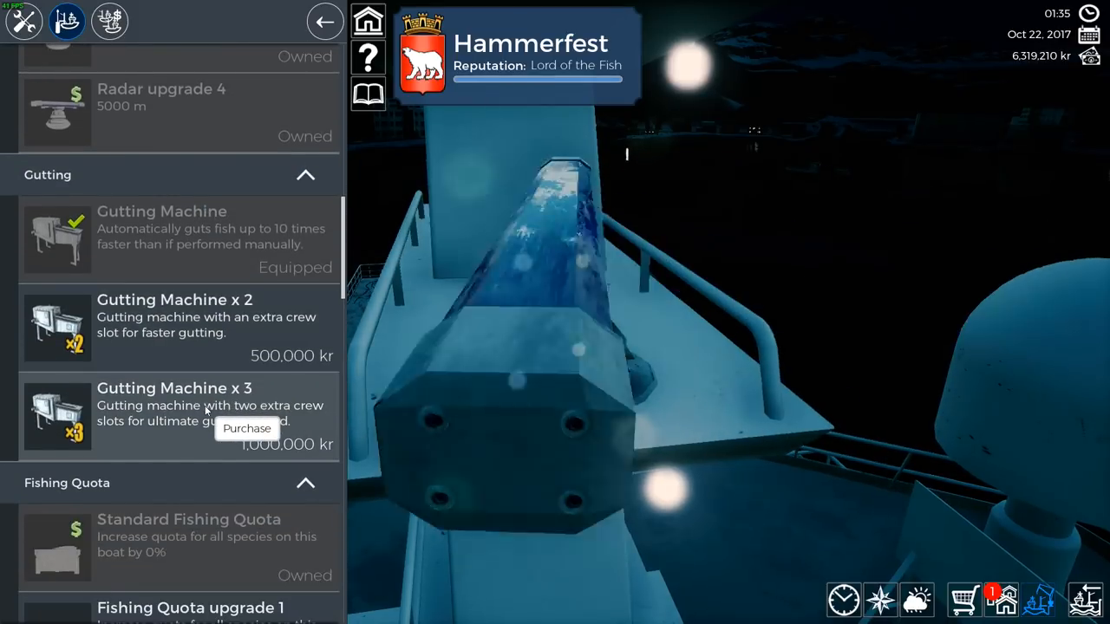
{"action": "left_click", "coordinate": [246, 428]}
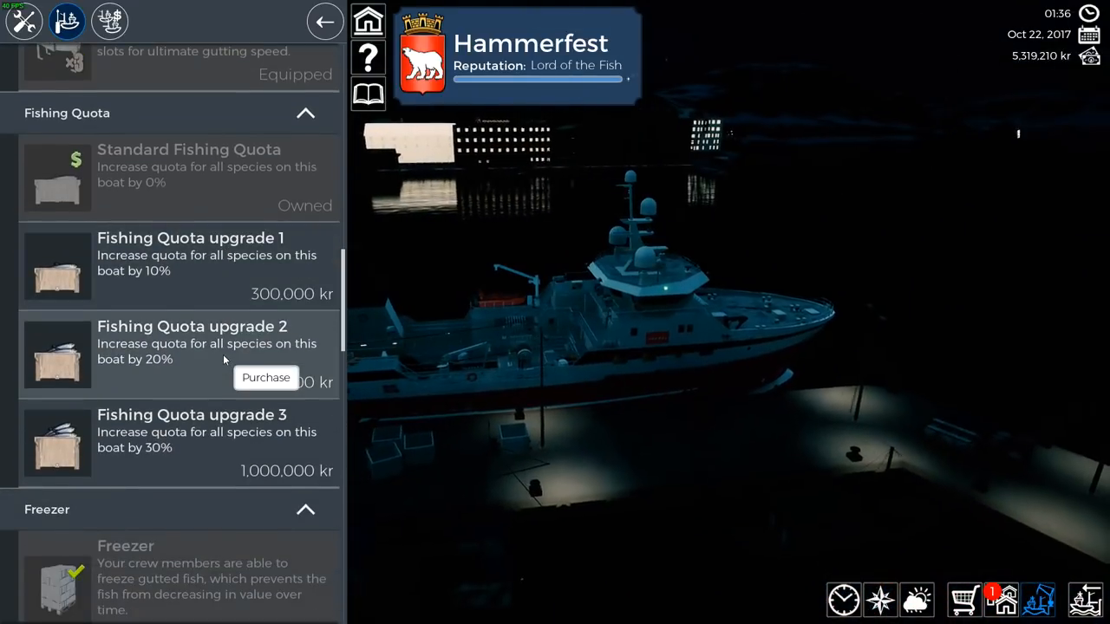
Step: Buy Freezer x 3, Stacking x 3, Scanmar TrawlEye, DoorSensor & Control and extra CatchSensors
{"action": "scroll", "scroll_direction": "down", "scroll_amount": 3}
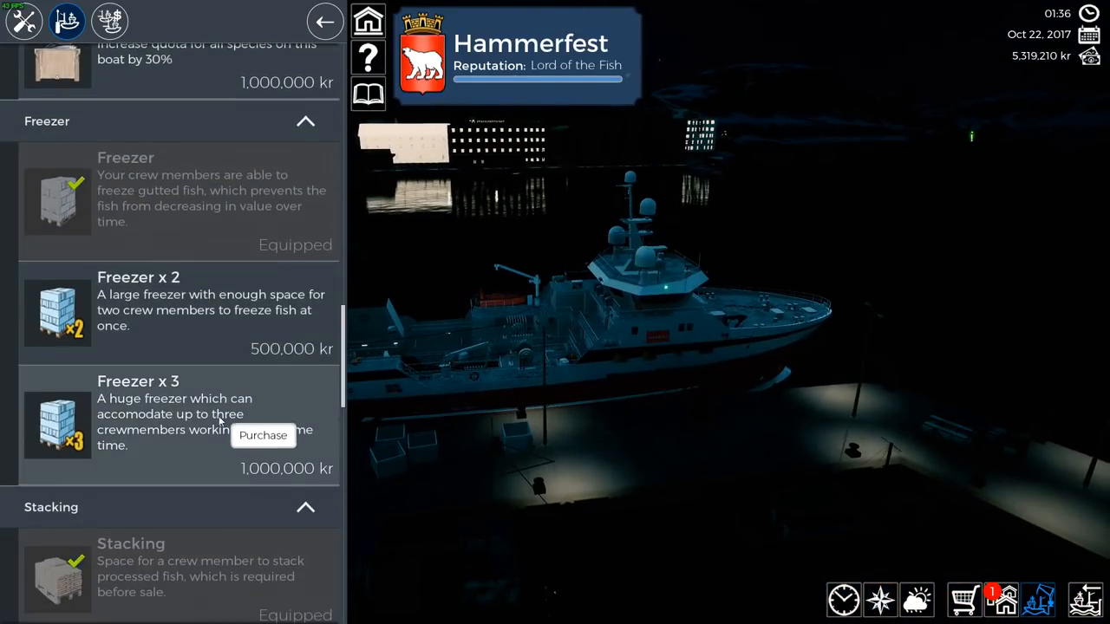
{"action": "left_click", "coordinate": [264, 435]}
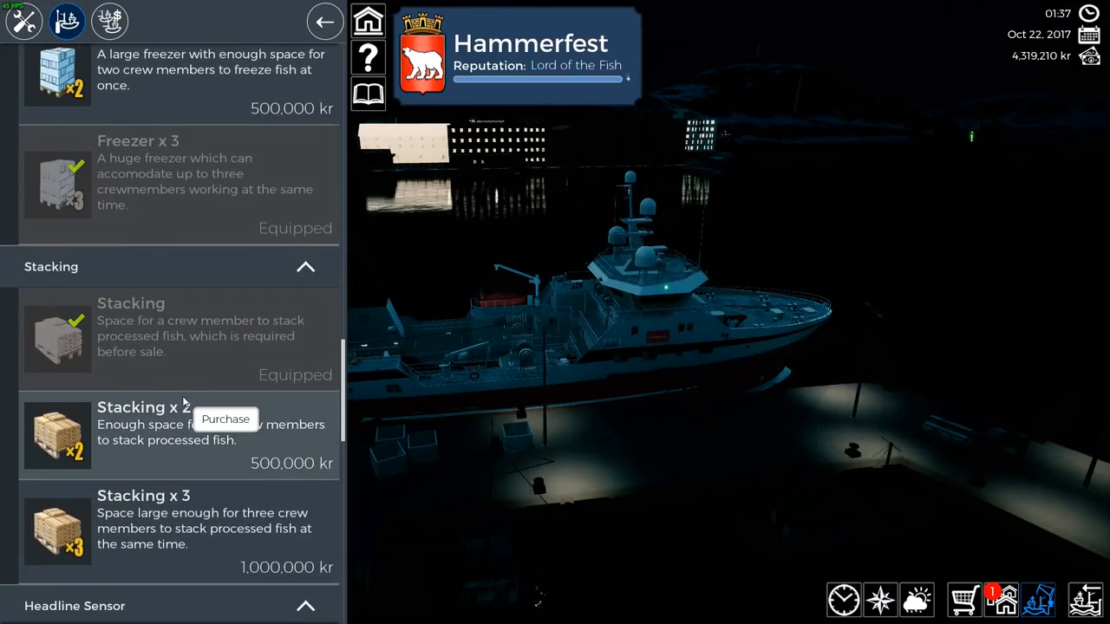
{"action": "left_click", "coordinate": [226, 418]}
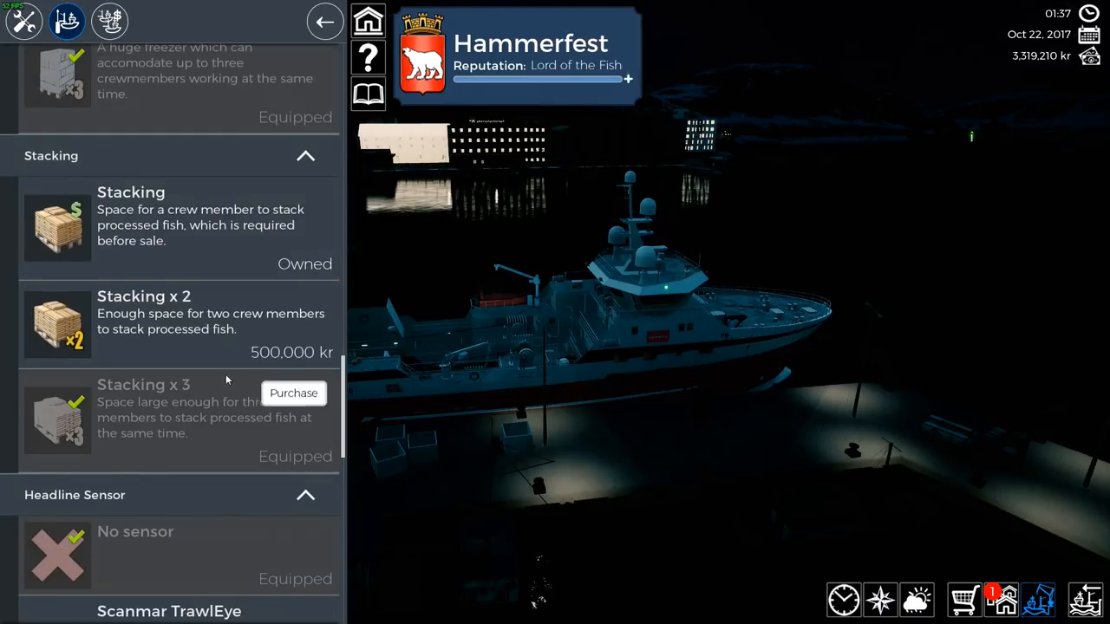
{"action": "left_click", "coordinate": [293, 392]}
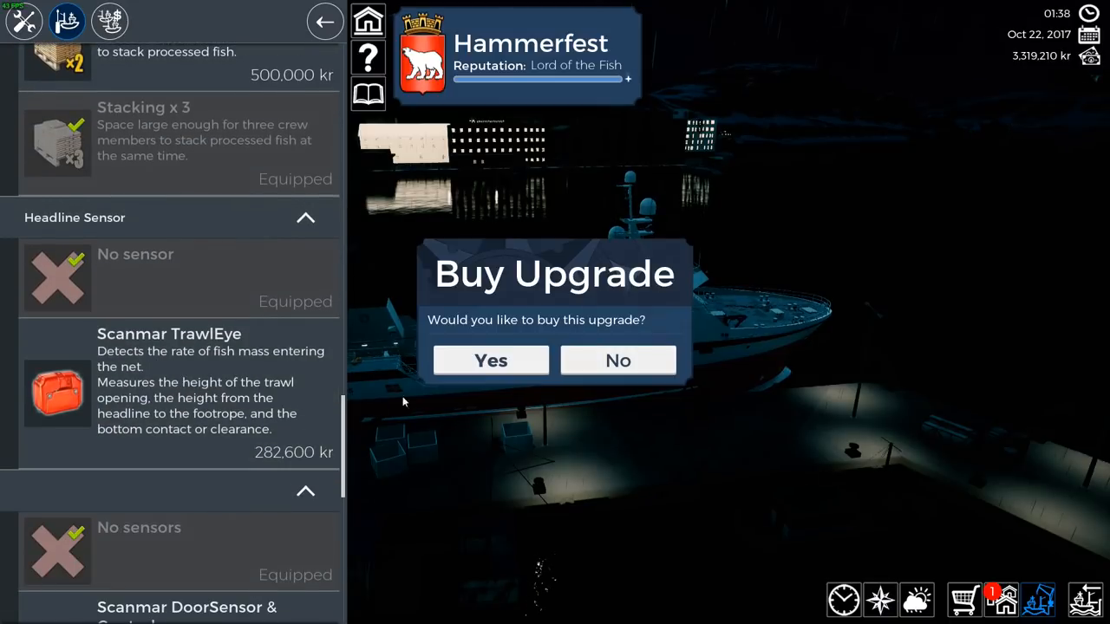
{"action": "left_click", "coordinate": [489, 359]}
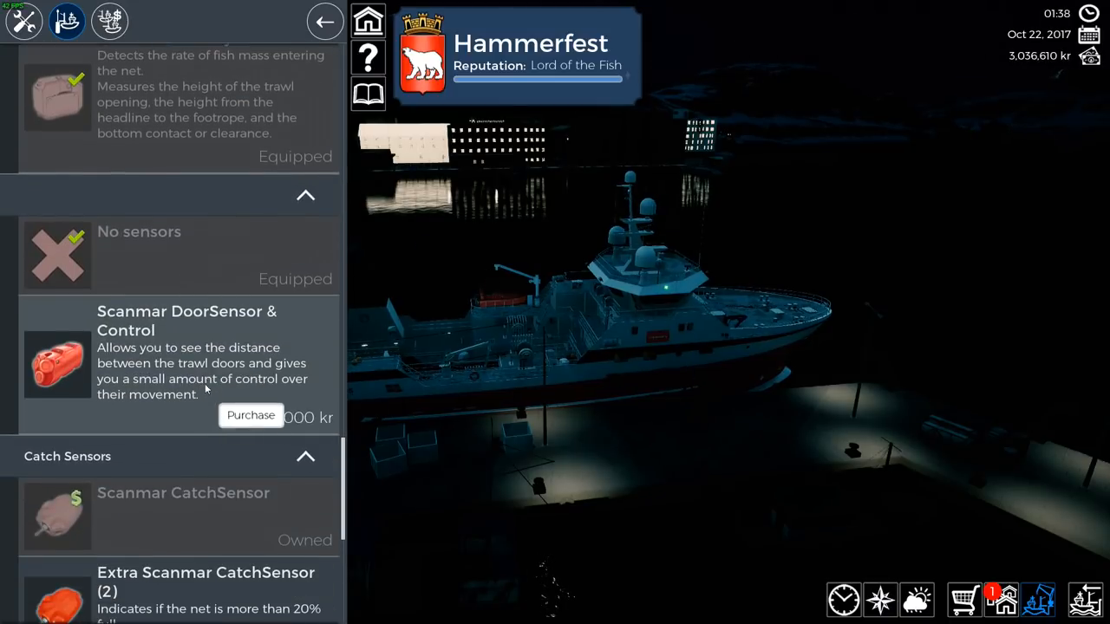
{"action": "left_click", "coordinate": [249, 414]}
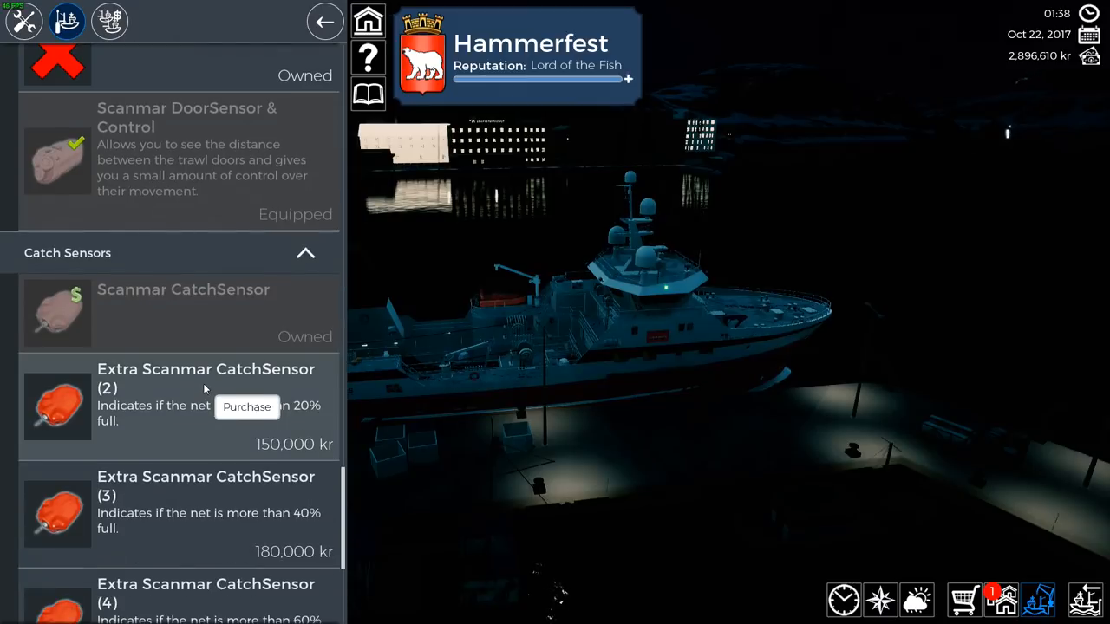
{"action": "left_click", "coordinate": [247, 406]}
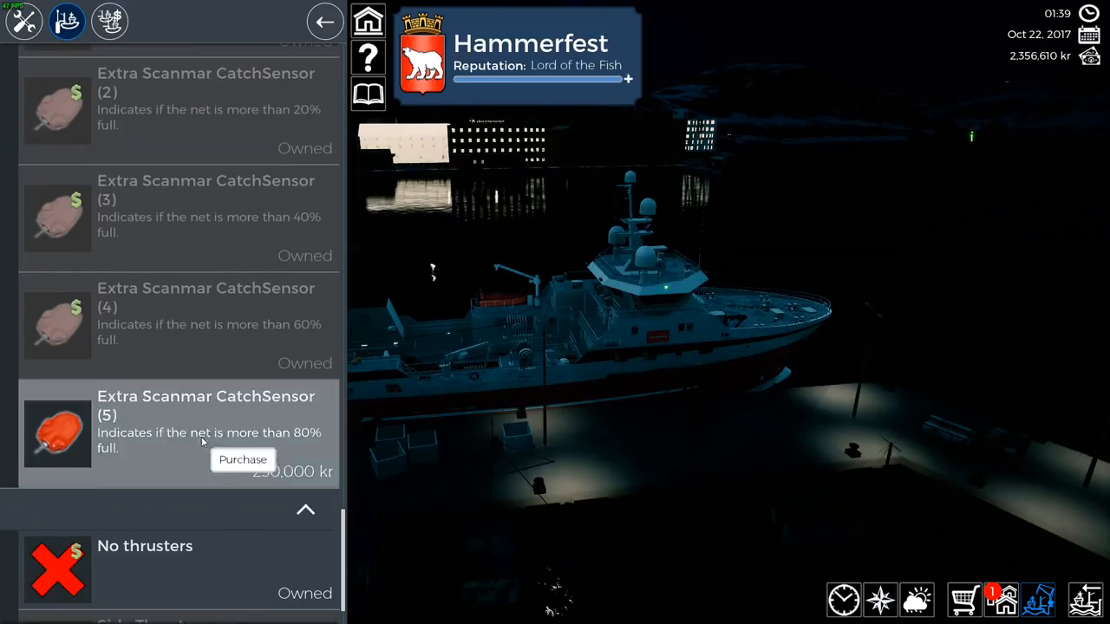
{"action": "left_click", "coordinate": [243, 459]}
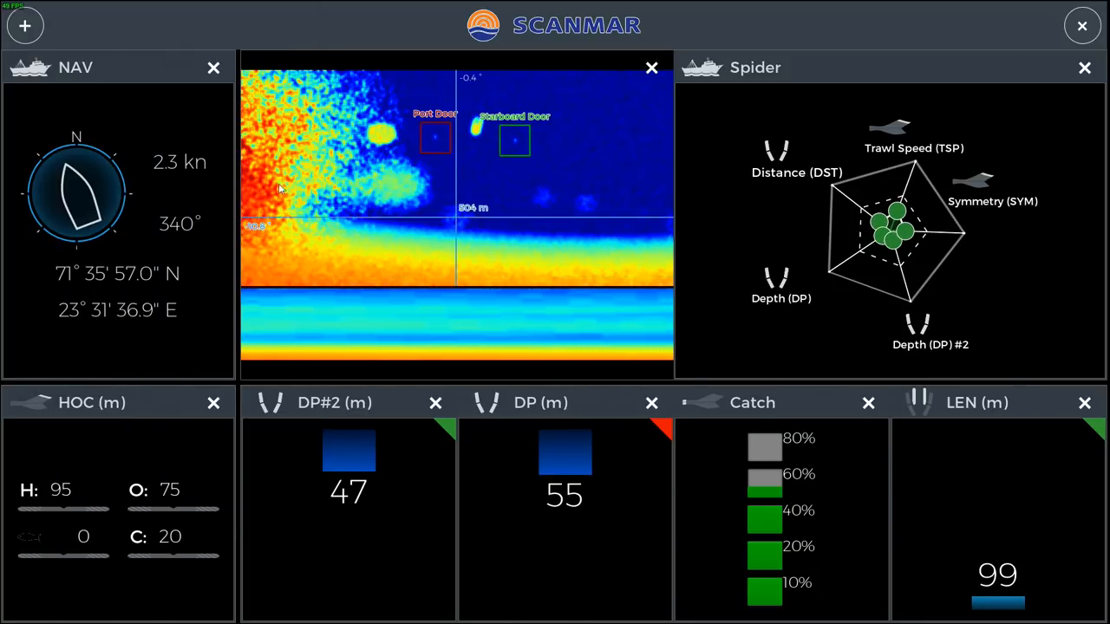
Step: Browse the Scanmar widget list and check the Length (LEN) display options
{"action": "left_click", "coordinate": [24, 24]}
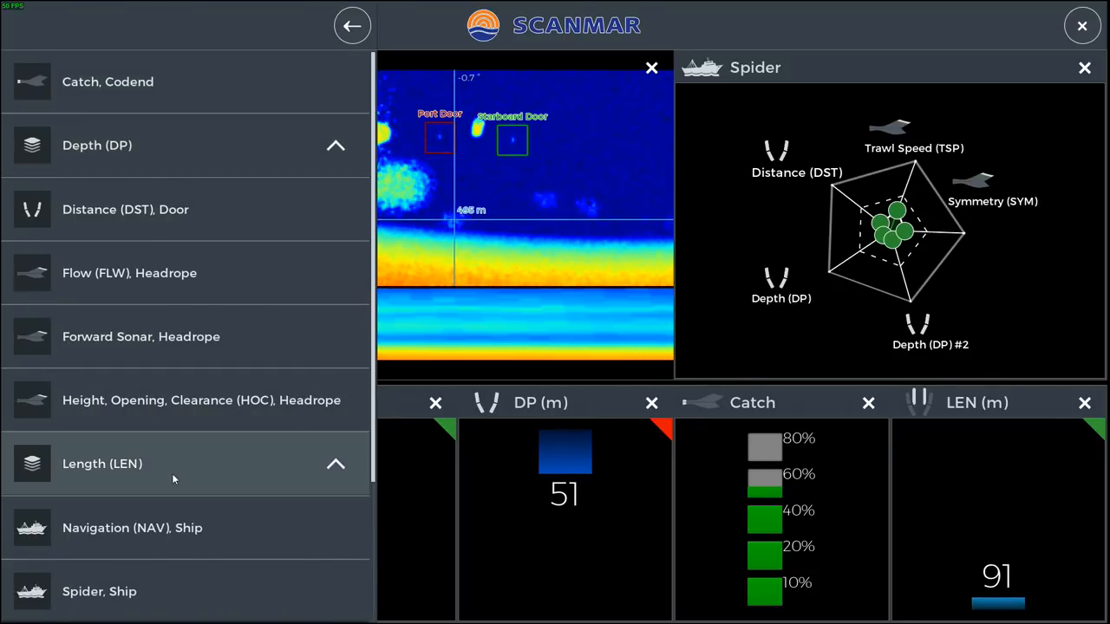
{"action": "left_click", "coordinate": [352, 25]}
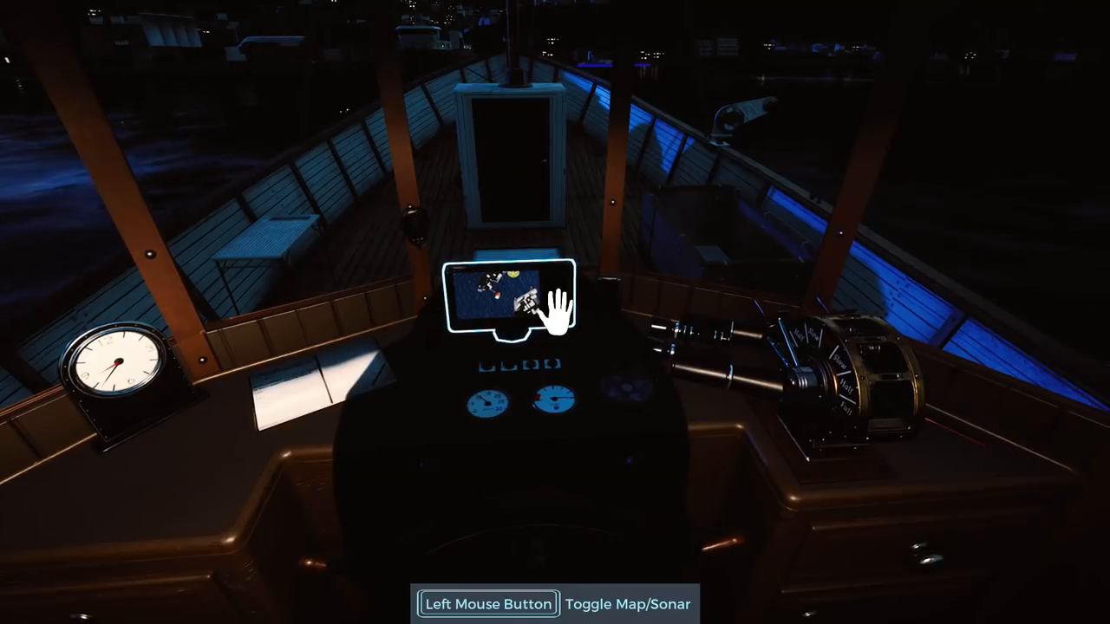
Step: Switch the helm screen between map and sonar while steering into the Hammerfest dock
{"action": "left_click", "coordinate": [511, 298]}
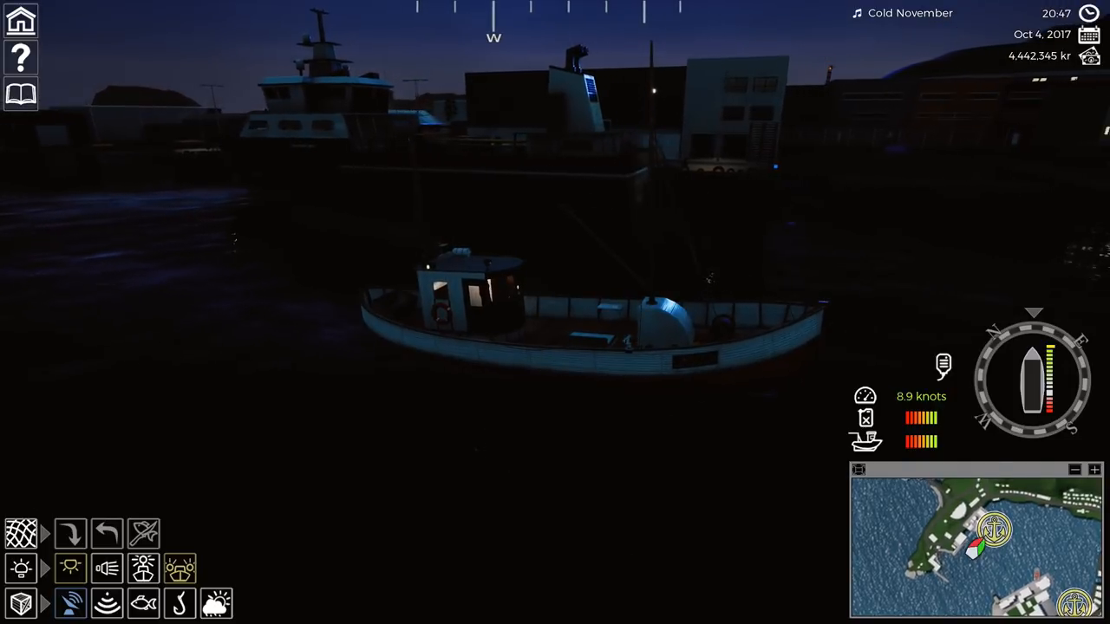
{"action": "mouse_move", "coordinate": [142, 569]}
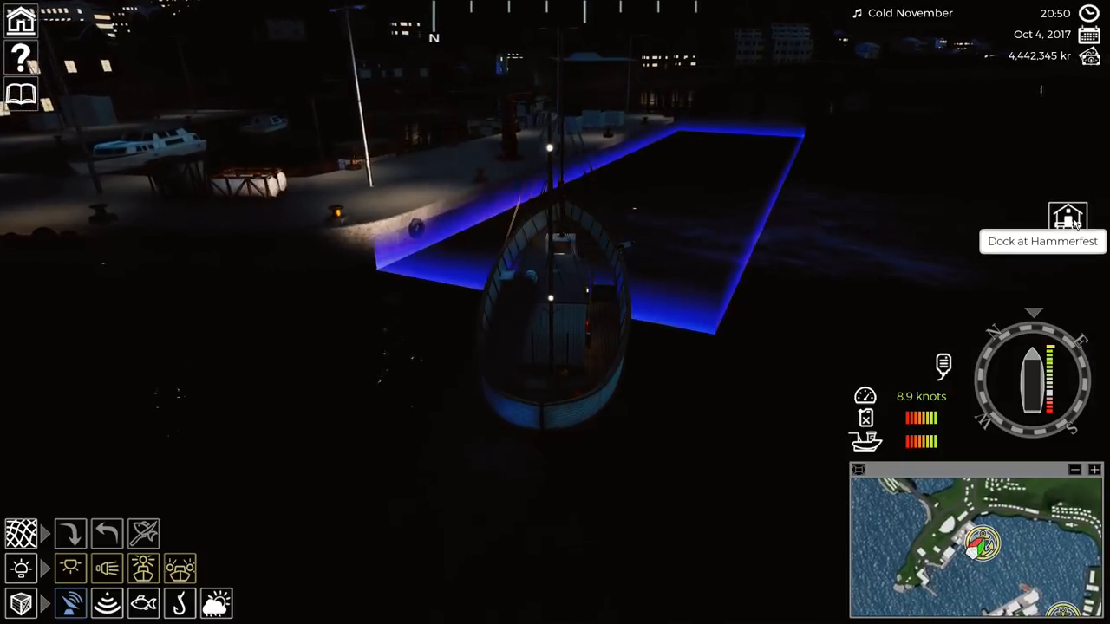
Step: Dock at Hammerfest and browse the logbook's Seasons, Events and Jobs pages
{"action": "left_click", "coordinate": [1068, 219]}
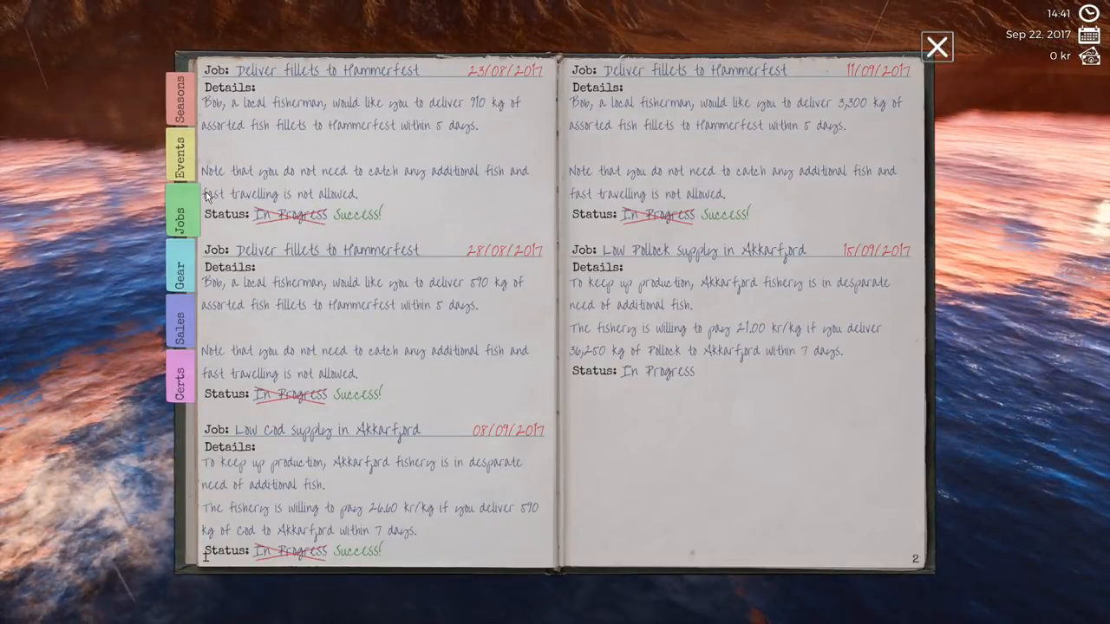
{"action": "left_click", "coordinate": [176, 90]}
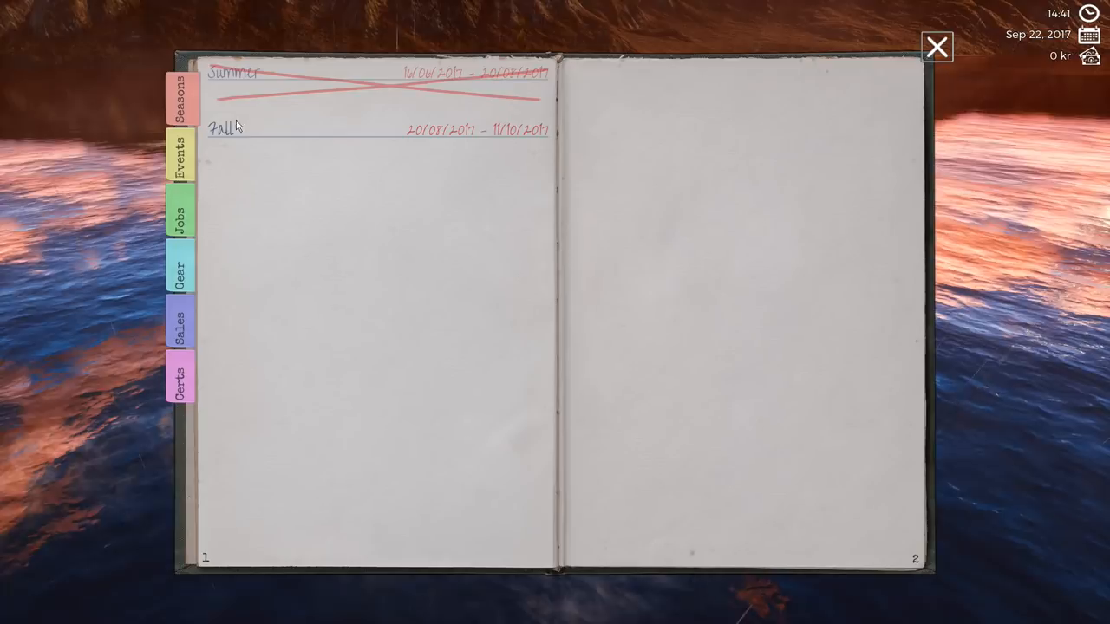
{"action": "left_click", "coordinate": [178, 160]}
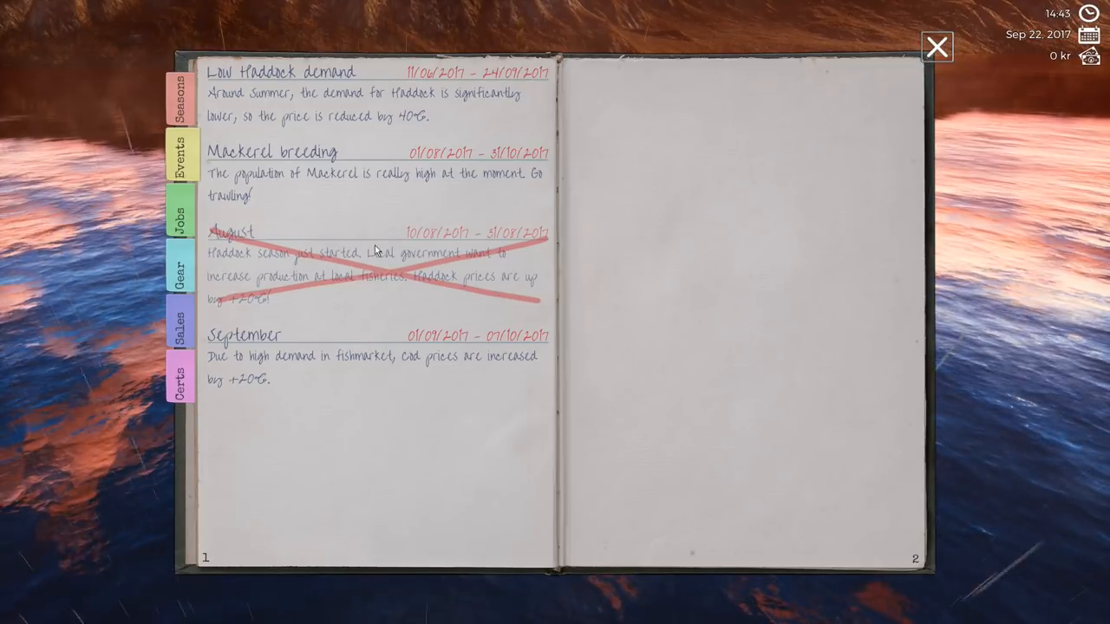
{"action": "mouse_move", "coordinate": [400, 286]}
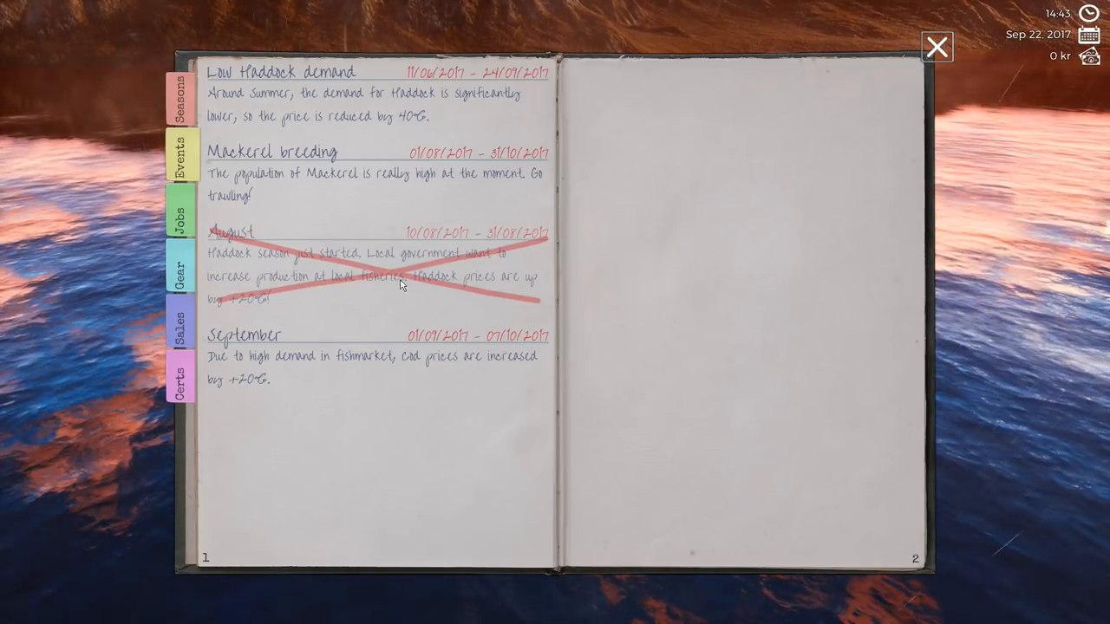
{"action": "mouse_move", "coordinate": [413, 182]}
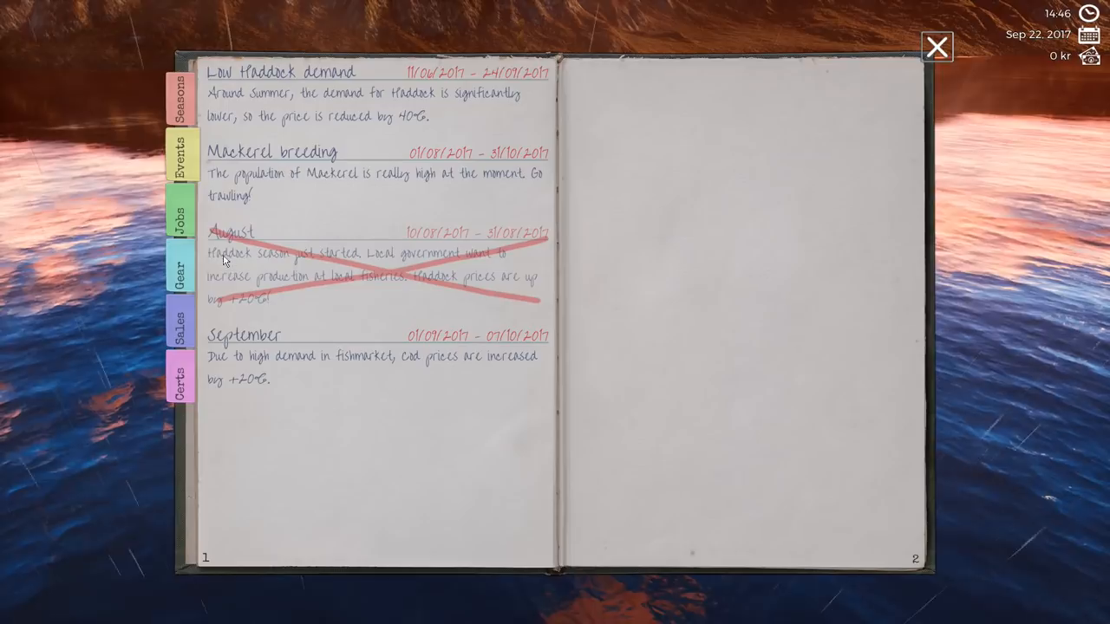
{"action": "left_click", "coordinate": [179, 212]}
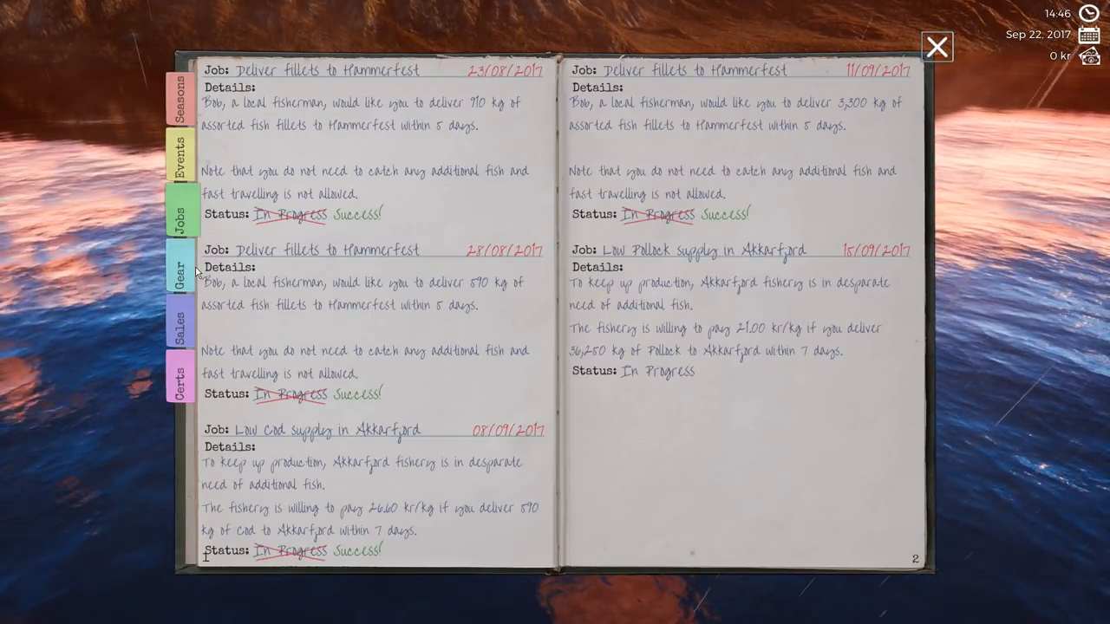
Step: Browse the Gear, Sales and certificate progress pages, ending back on Events
{"action": "left_click", "coordinate": [179, 269]}
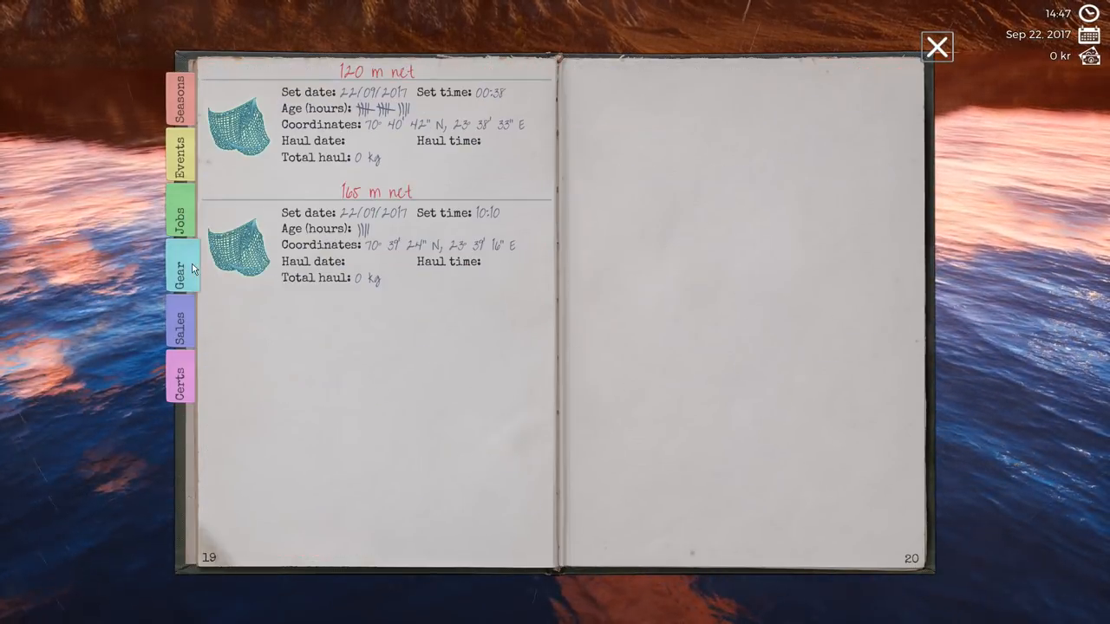
{"action": "left_click", "coordinate": [177, 326]}
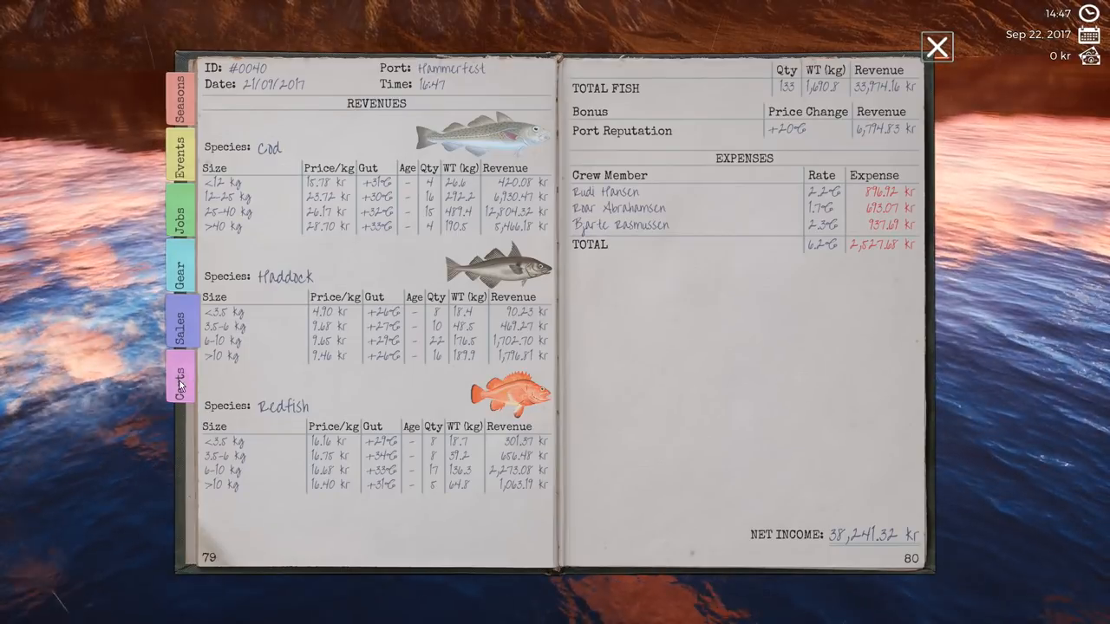
{"action": "left_click", "coordinate": [179, 375]}
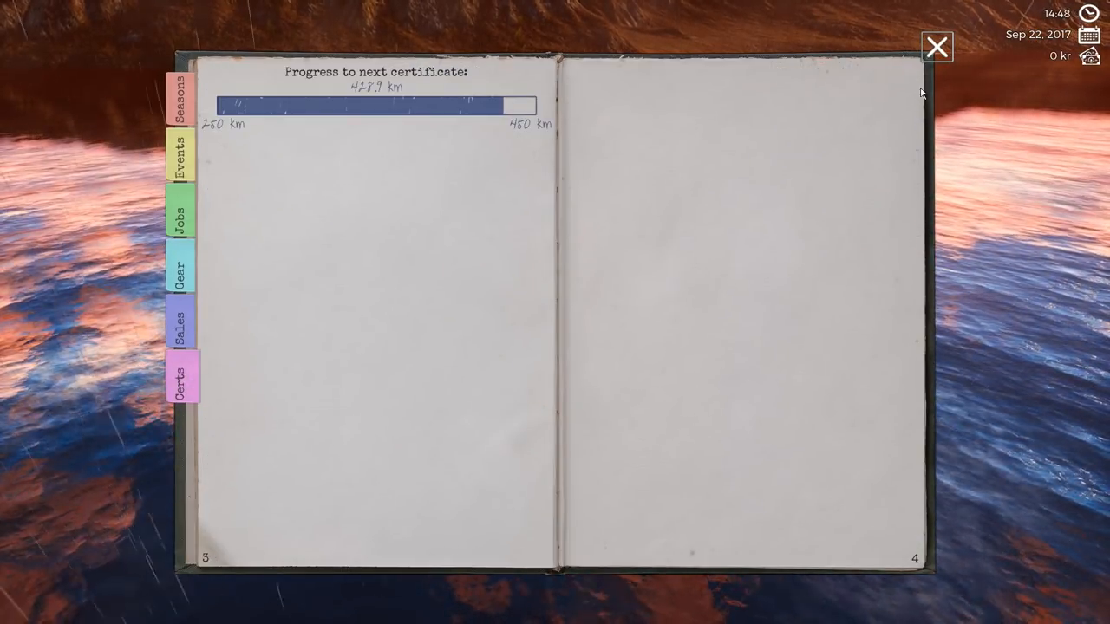
{"action": "left_click", "coordinate": [936, 45]}
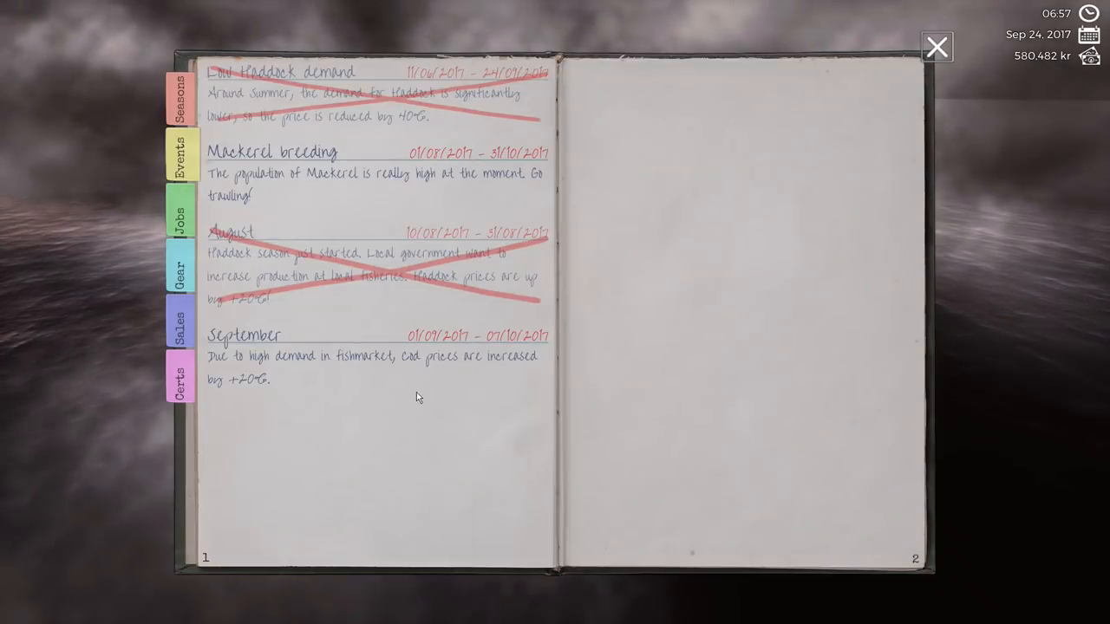
Step: Read the Jobs page, then close the logbook to stand above the hatch
{"action": "left_click", "coordinate": [177, 211]}
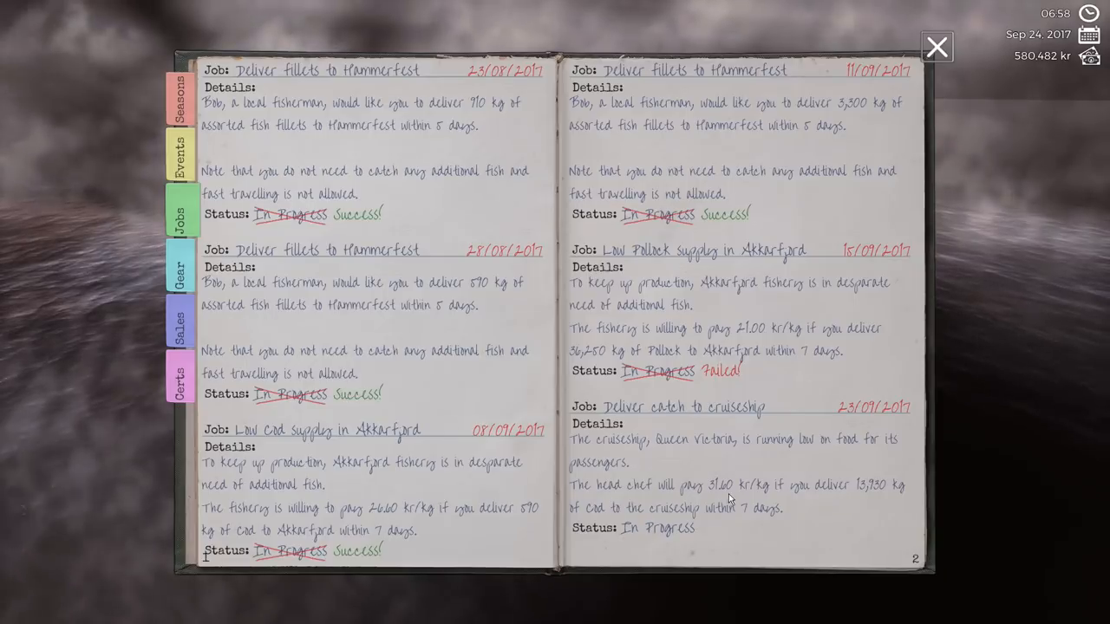
{"action": "mouse_move", "coordinate": [864, 495]}
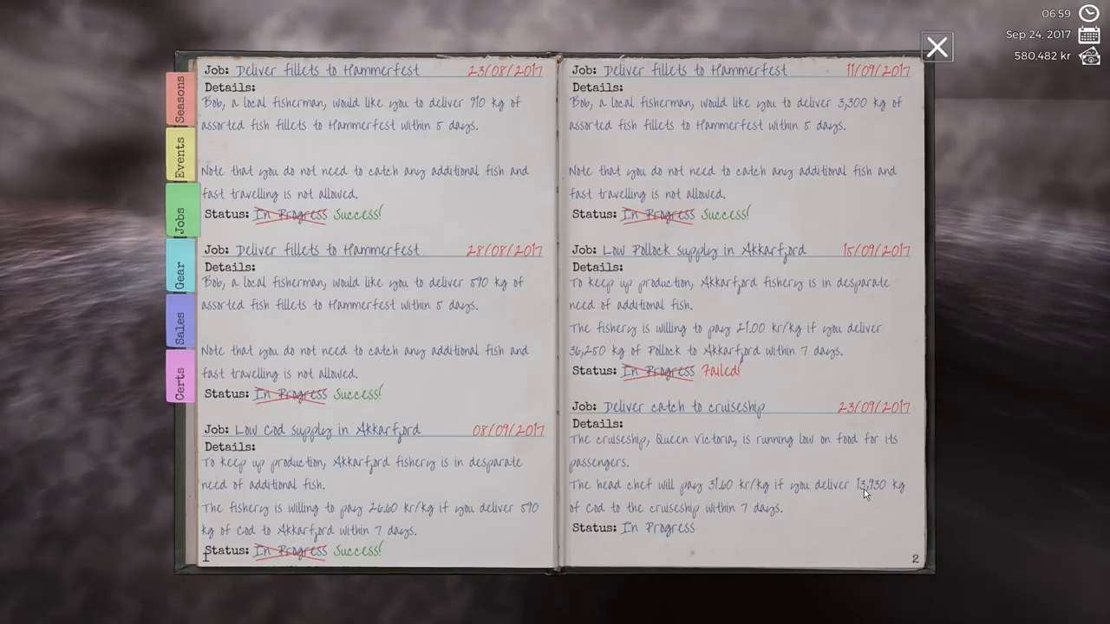
{"action": "mouse_move", "coordinate": [906, 38]}
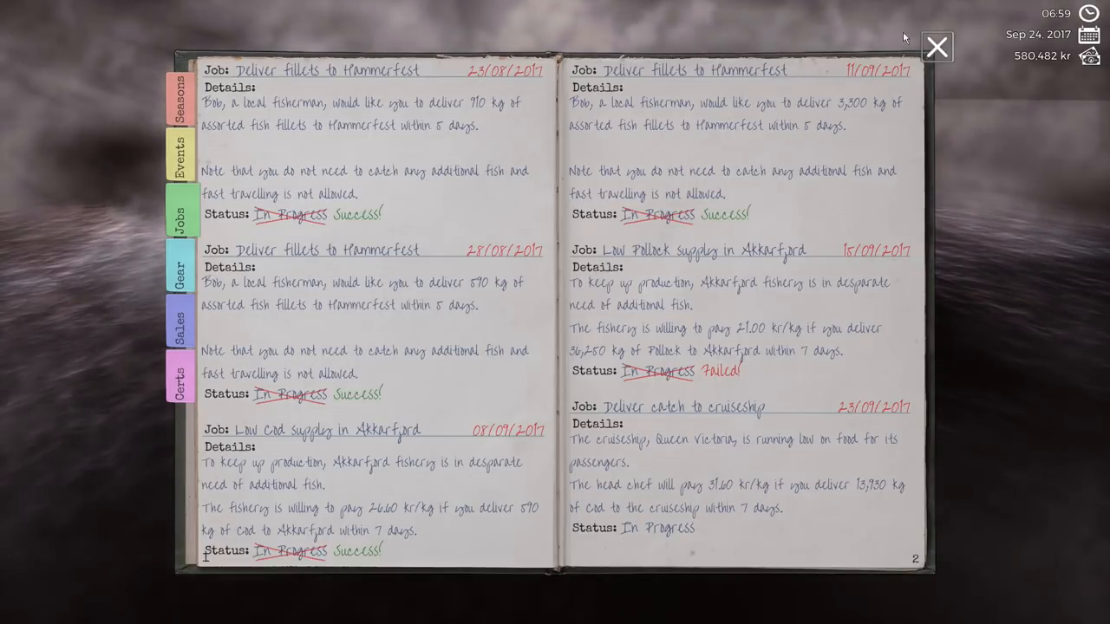
{"action": "left_click", "coordinate": [937, 47]}
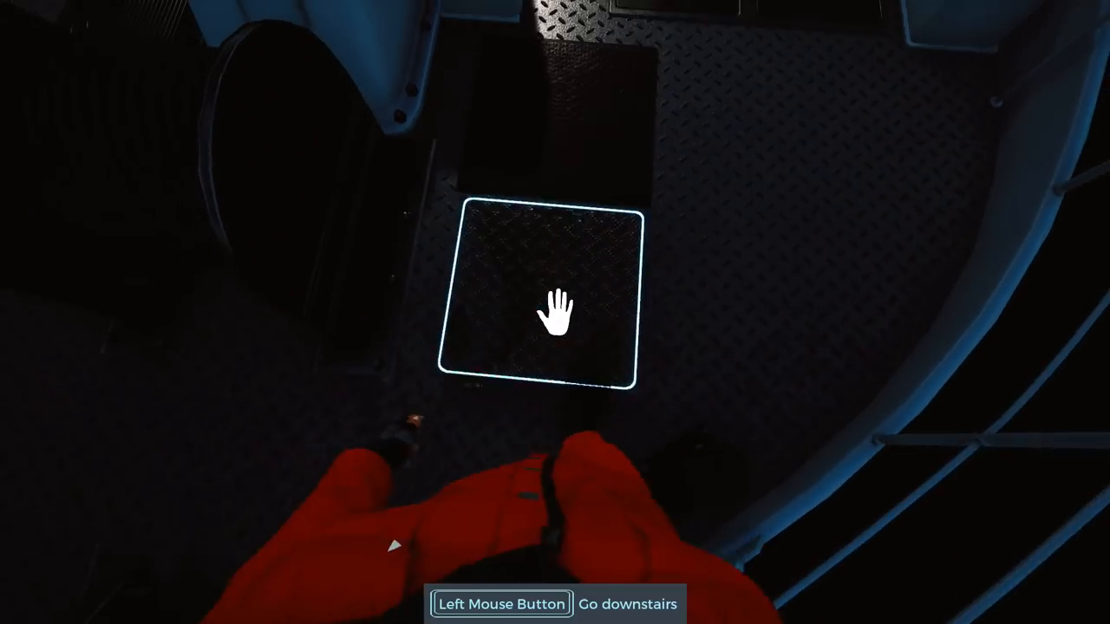
Step: Go down the hatch, shut the corridor door and climb into the engine room
{"action": "left_click", "coordinate": [552, 292]}
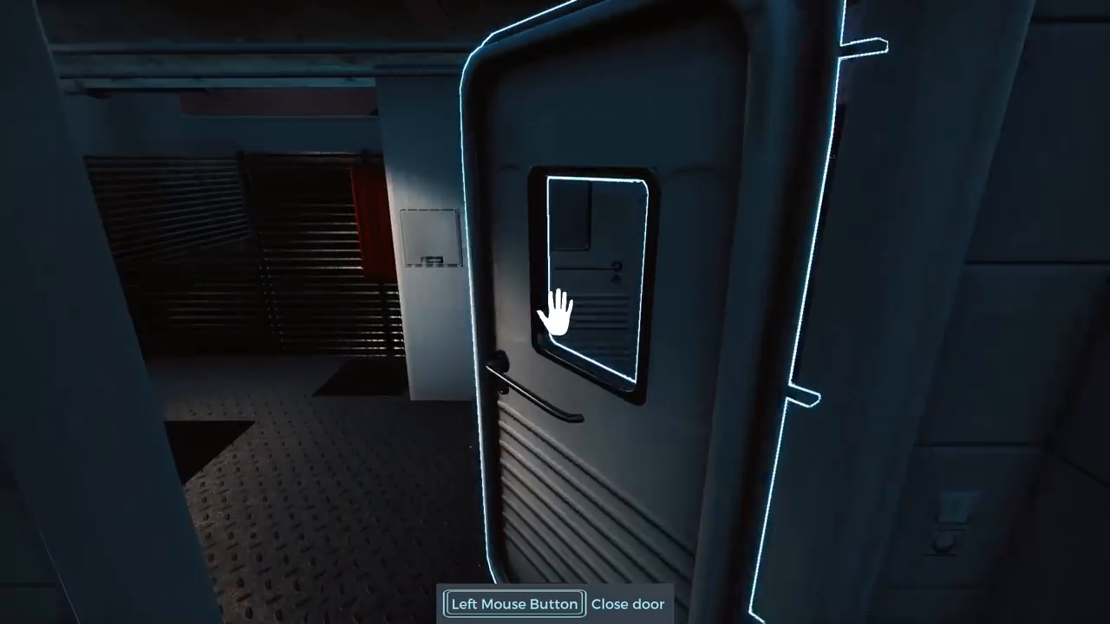
{"action": "left_click", "coordinate": [564, 312]}
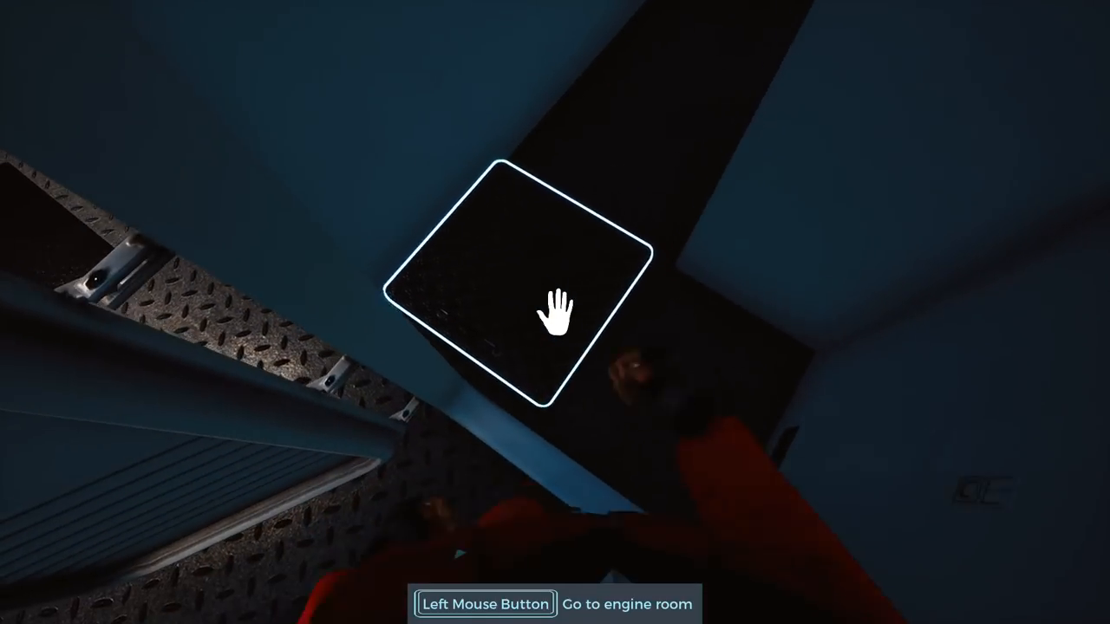
{"action": "left_click", "coordinate": [551, 313]}
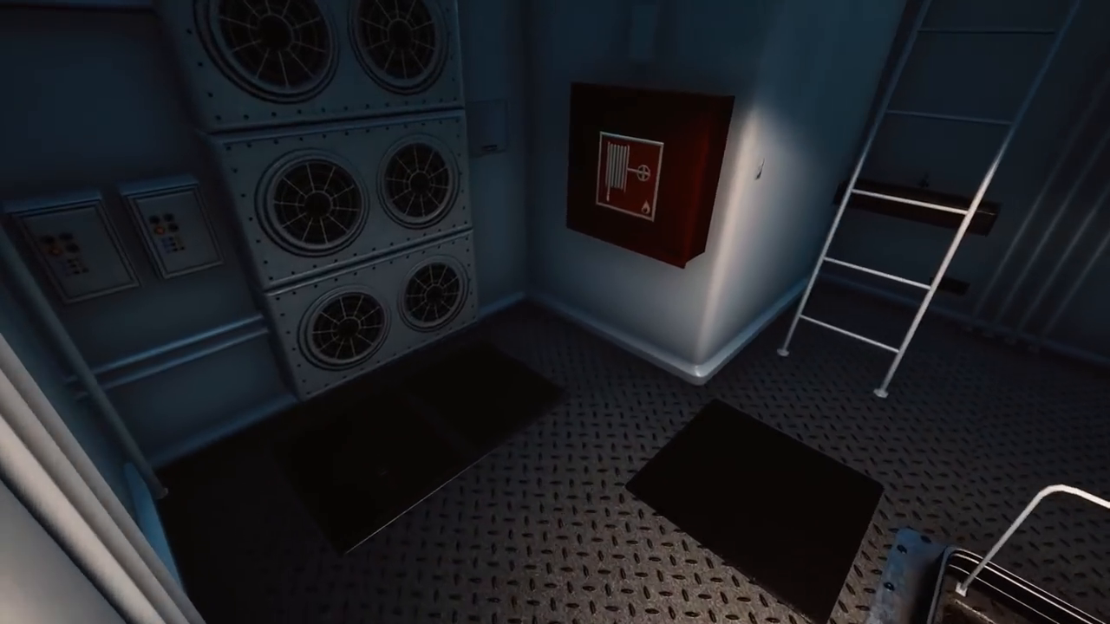